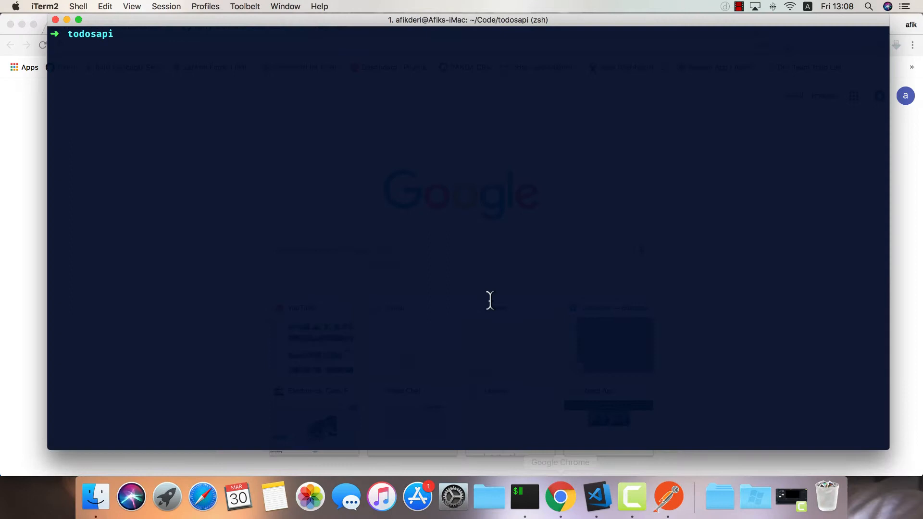
In a new terminal tab, cd to Desktop and run npx create-react-app todos.
key(cmd+t)
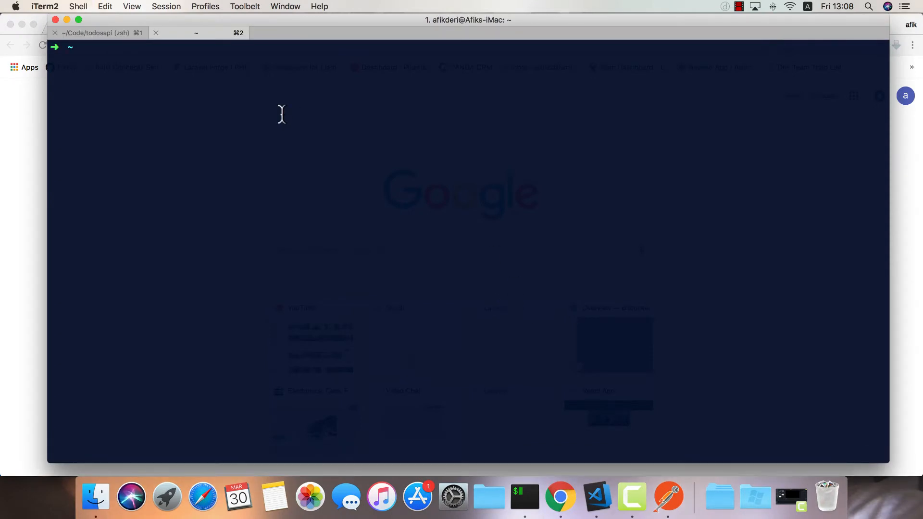
text(cd Desktop)
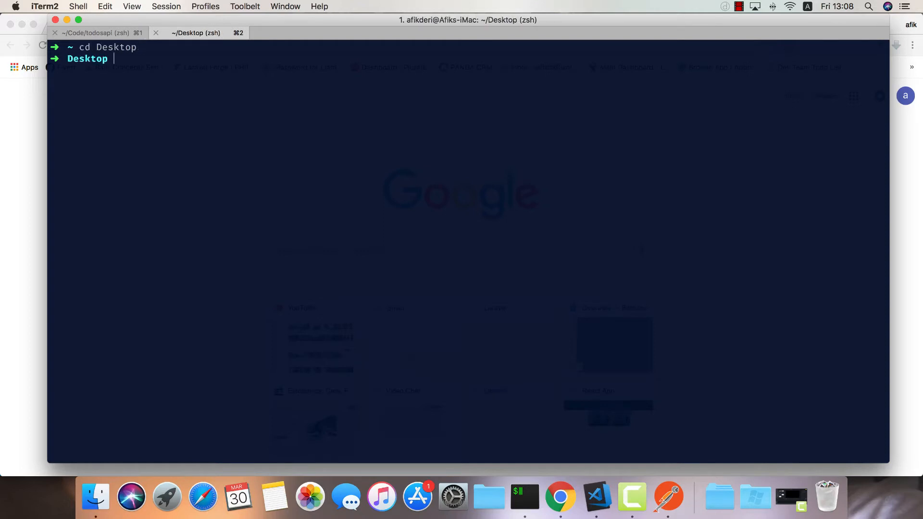
text(npc)
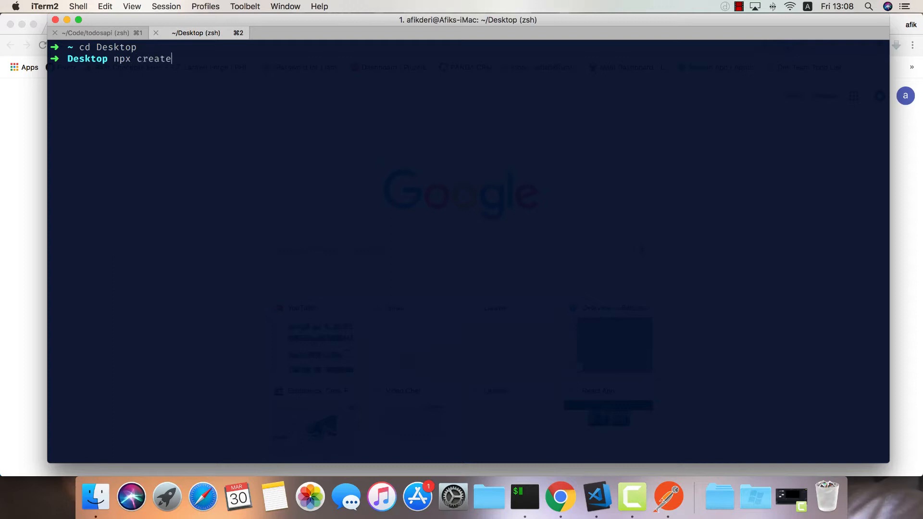
text(-react-ap)
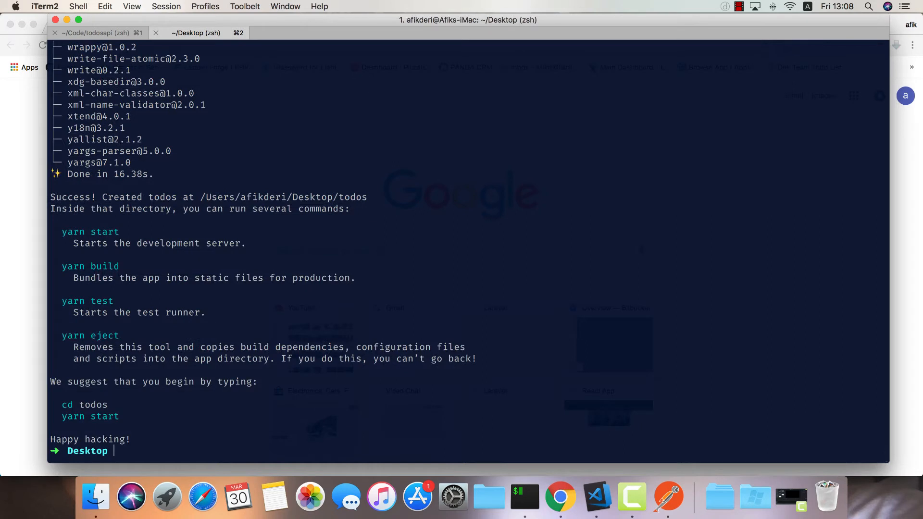
In todos, npm install electron and axios as dev dependencies, then run code . to launch VS Code.
text(cd todos)
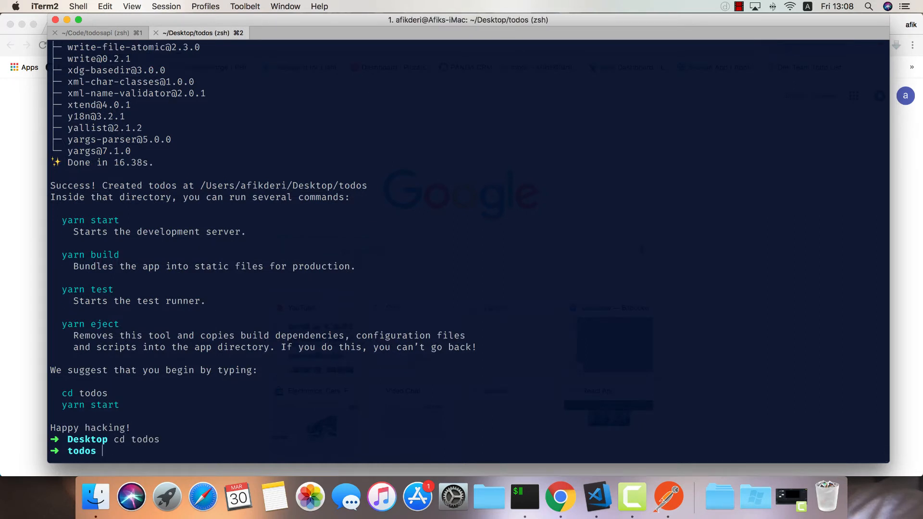
text(npm)
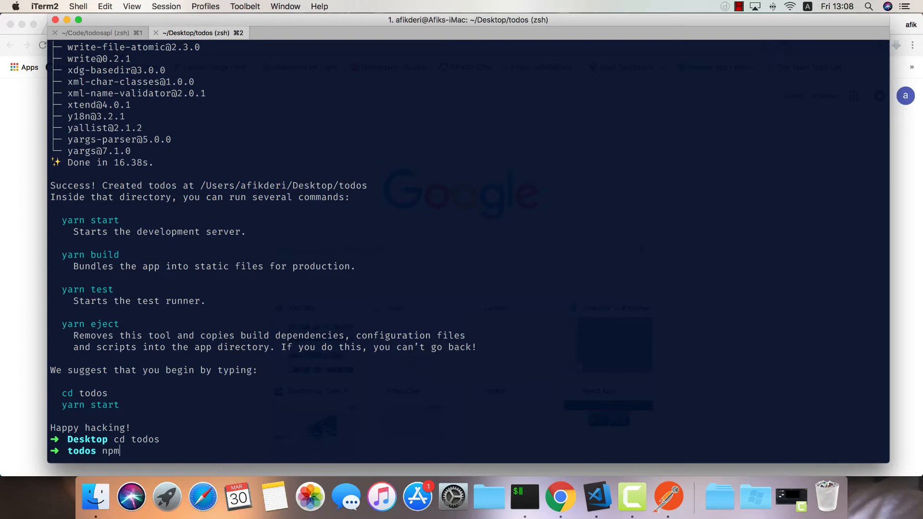
text(i --save-dev electro)
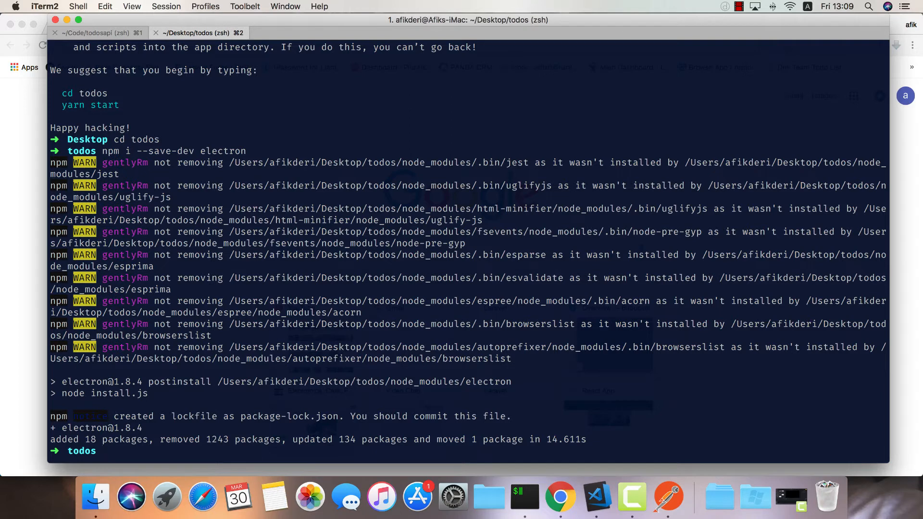
text(npm)
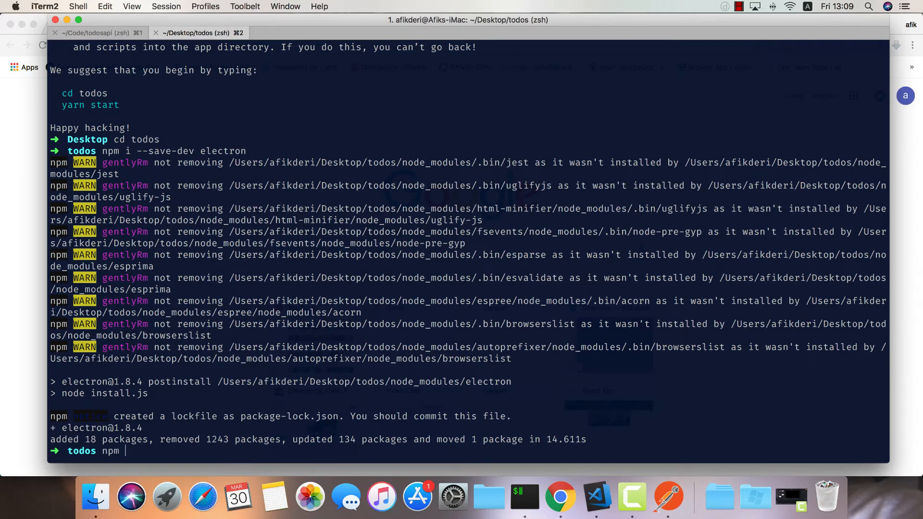
text(i --save-dev axios)
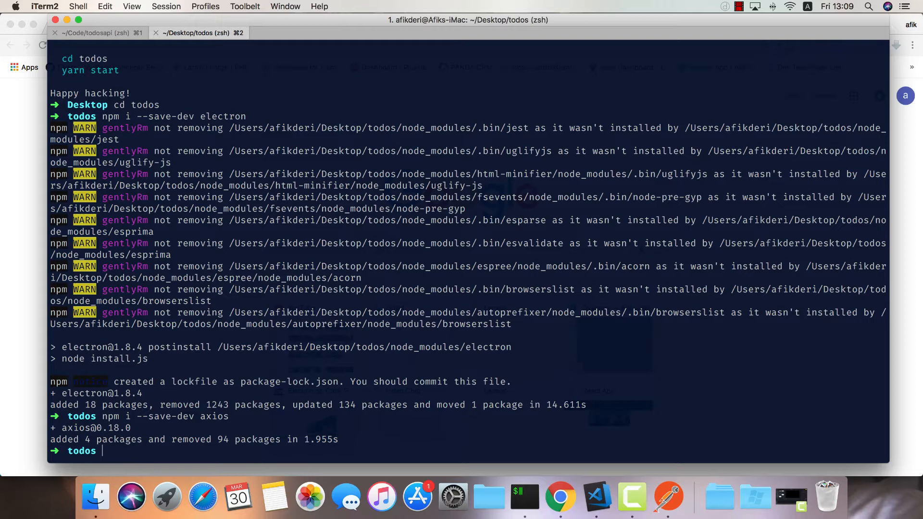
mouse_move(495, 390)
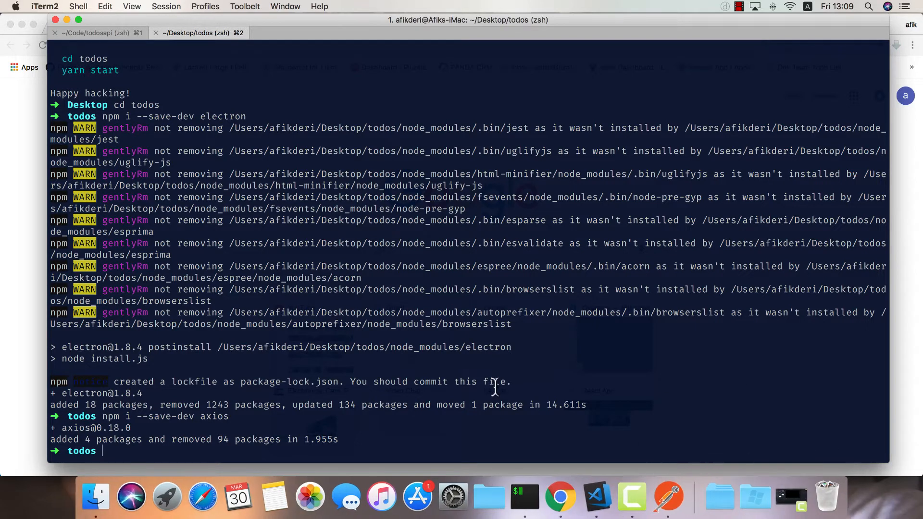
text(code .)
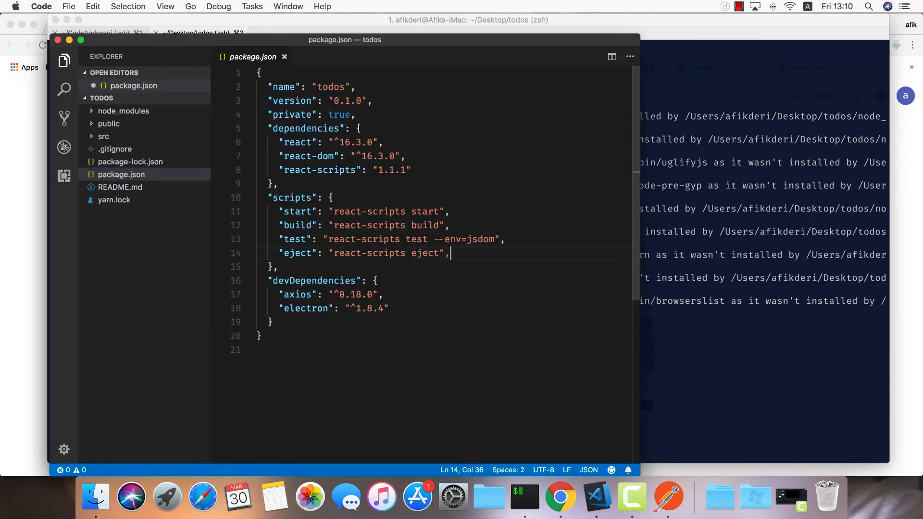
Add "electron": "electron ." to the package.json scripts block, fixing the stray comma.
text("electron": "electron ,)
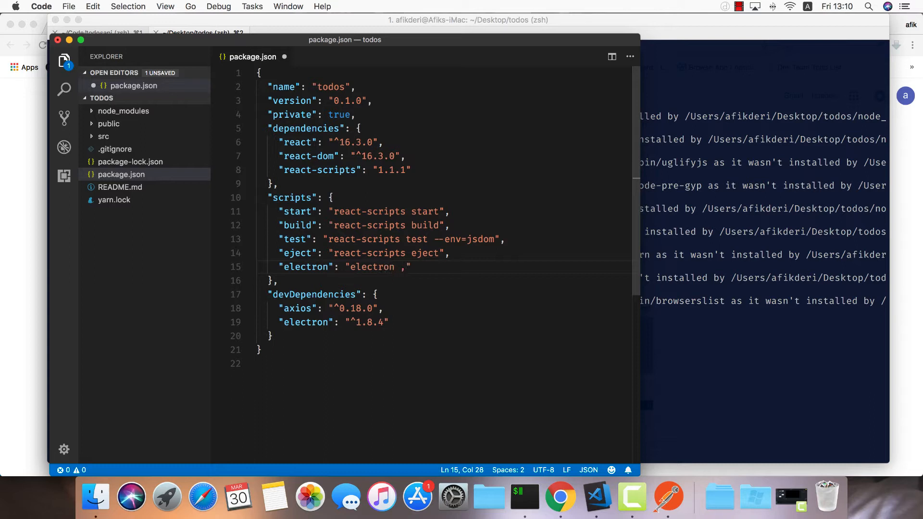
double_click(372, 266)
text(.)
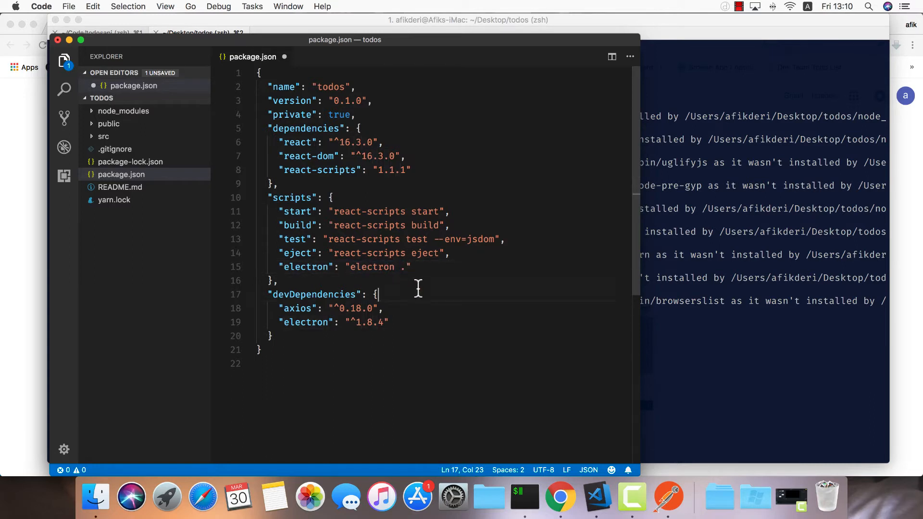
Create a new file electron-entry.js inside the src folder.
click(103, 135)
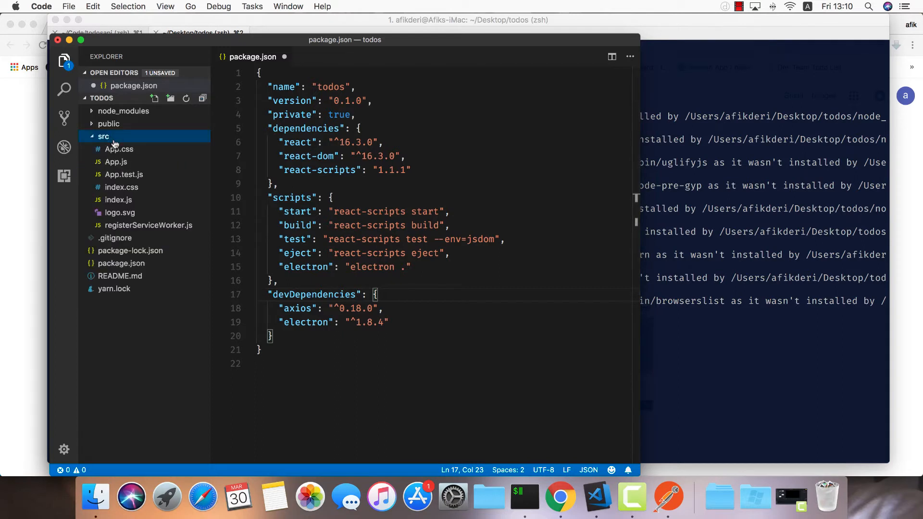
mouse_move(203, 173)
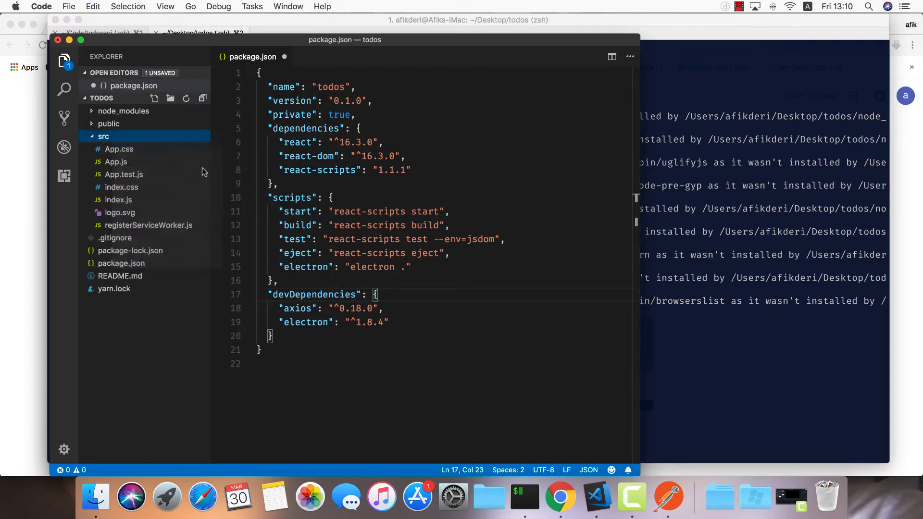
click(154, 98)
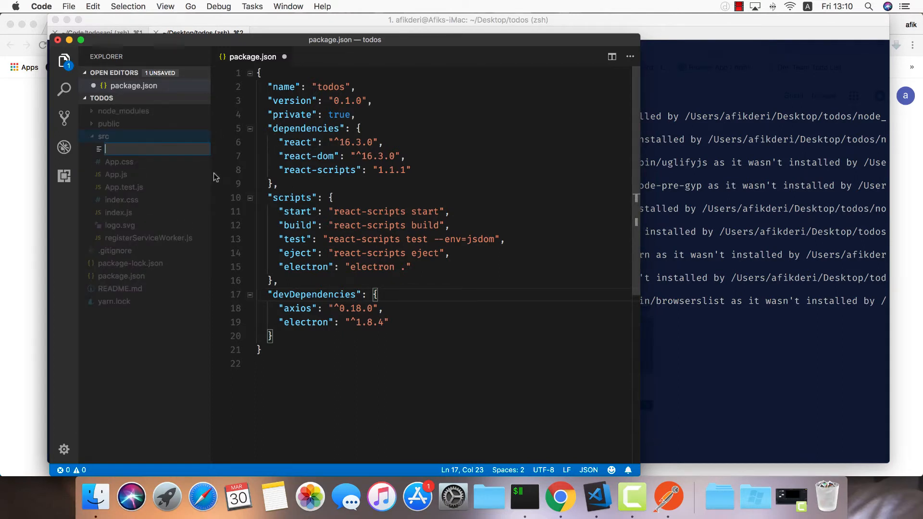
text(electron-e)
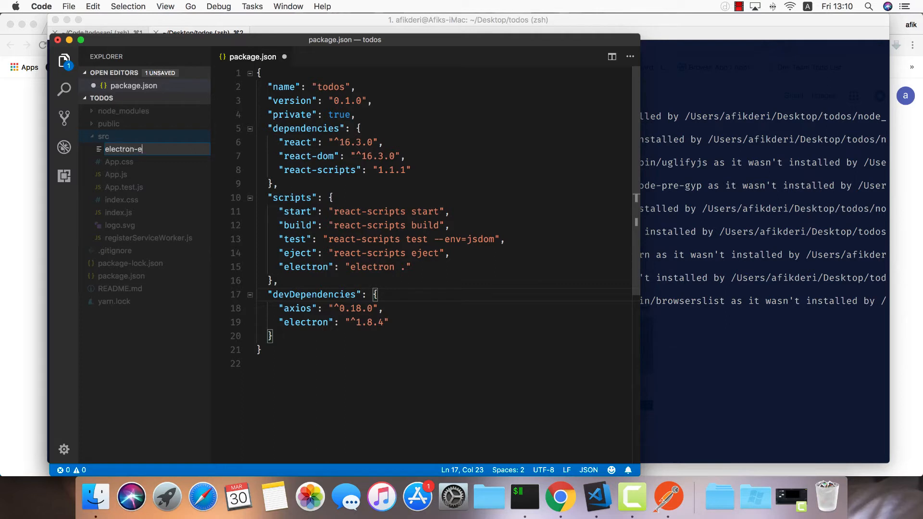
text(ntry)
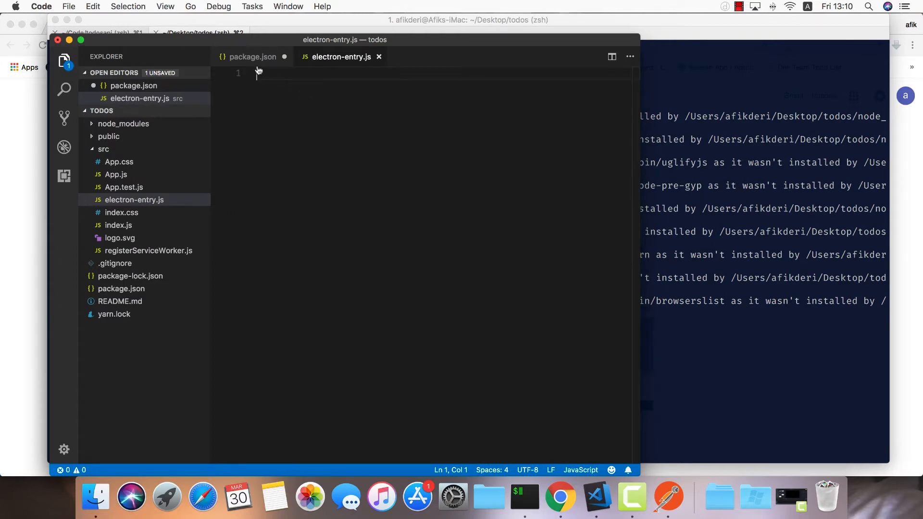
In package.json set "main": "./src/electron-entry.js" and save.
click(252, 57)
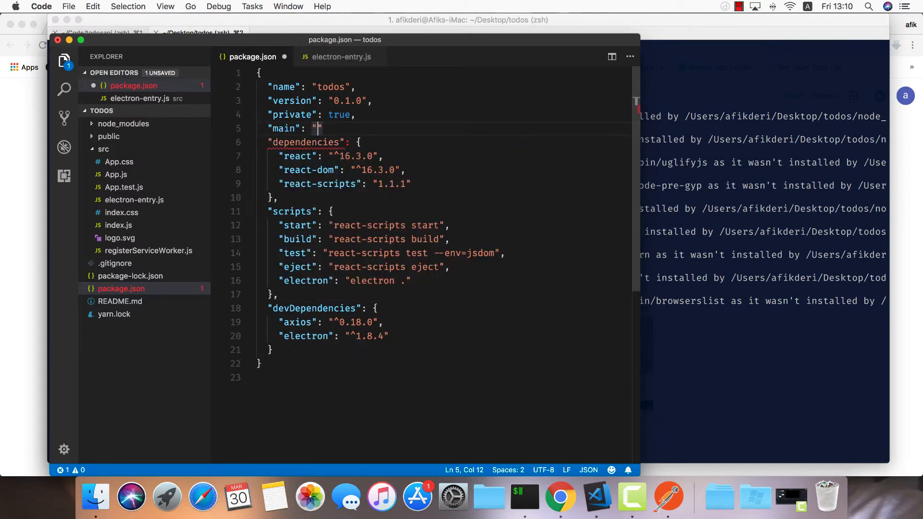
text(./src/)
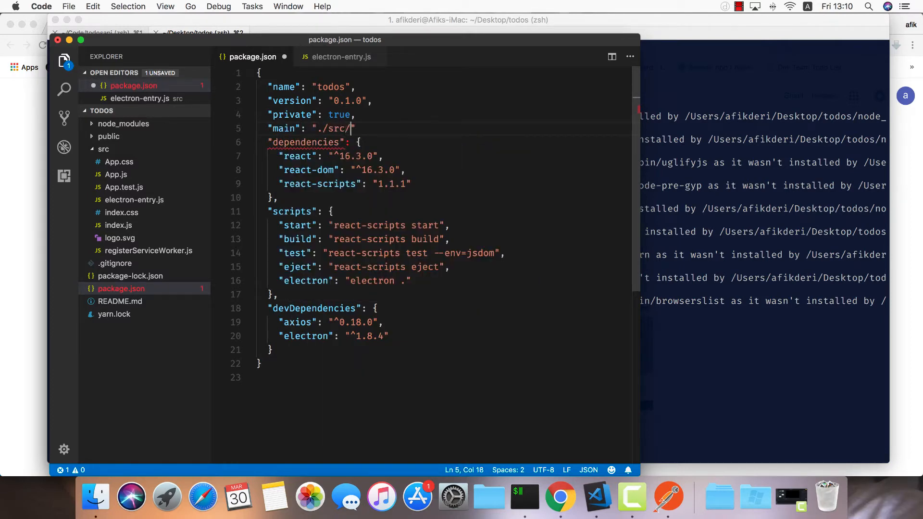
text(electron)
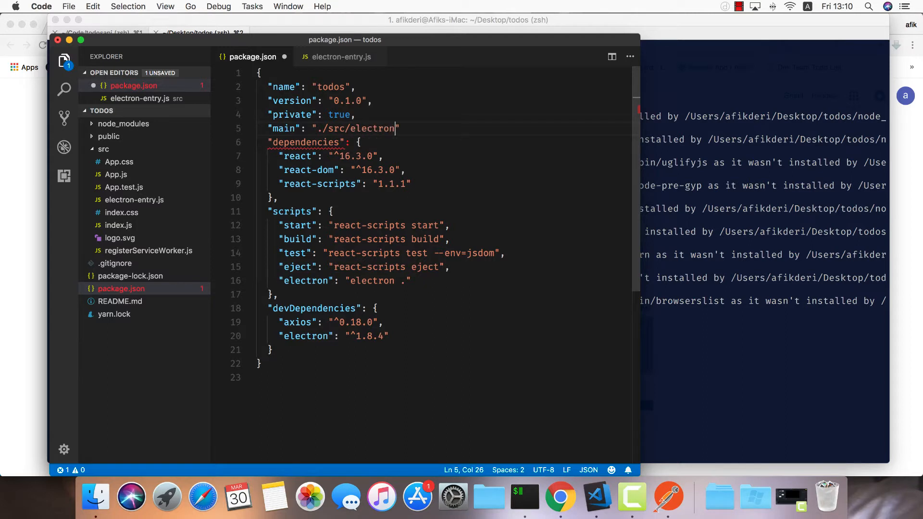
text(-entry.js)
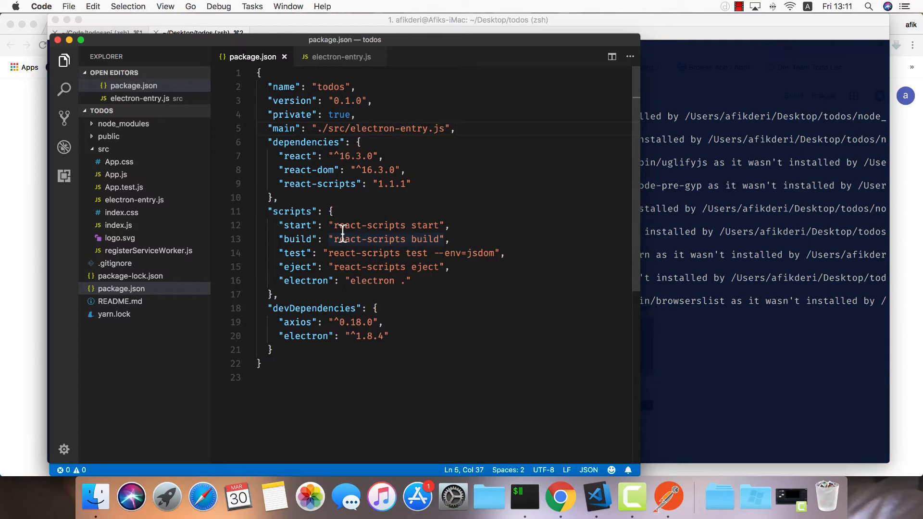
In electron-entry.js require electron and define const app and const BrowserWindow from it.
click(340, 57)
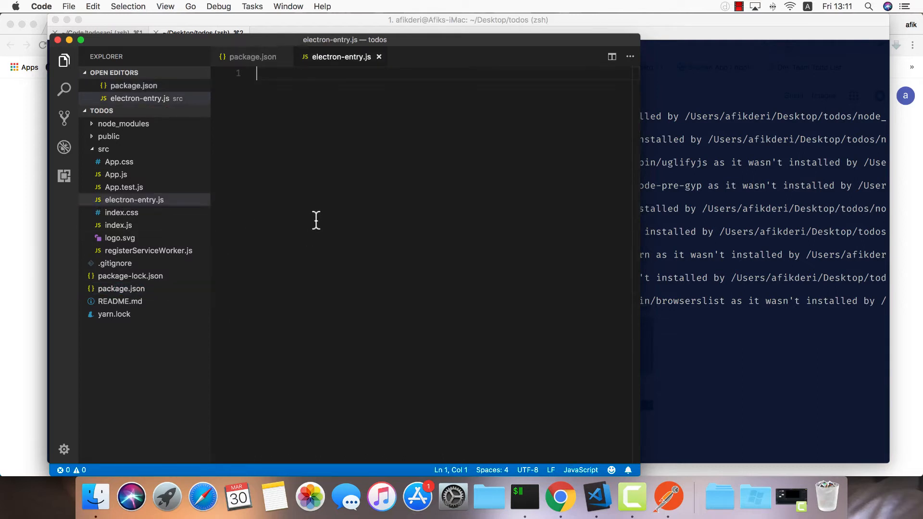
mouse_move(378, 195)
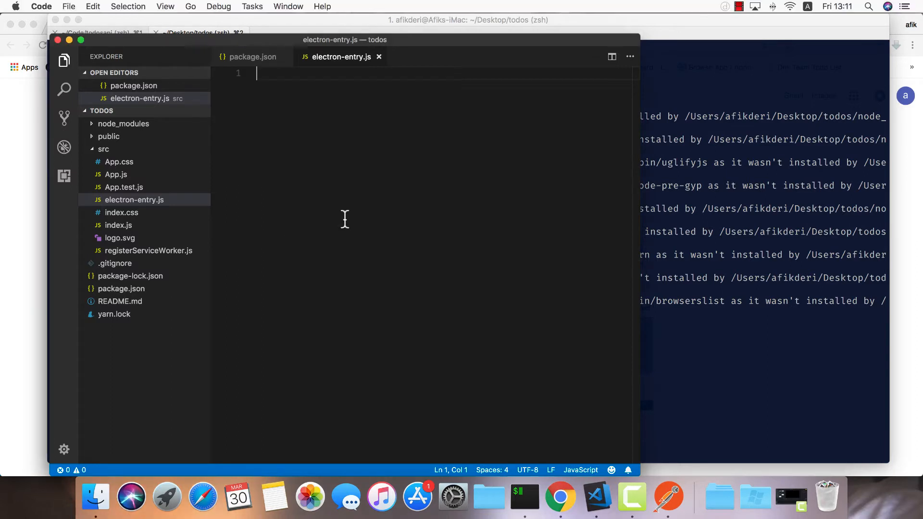
text(const)
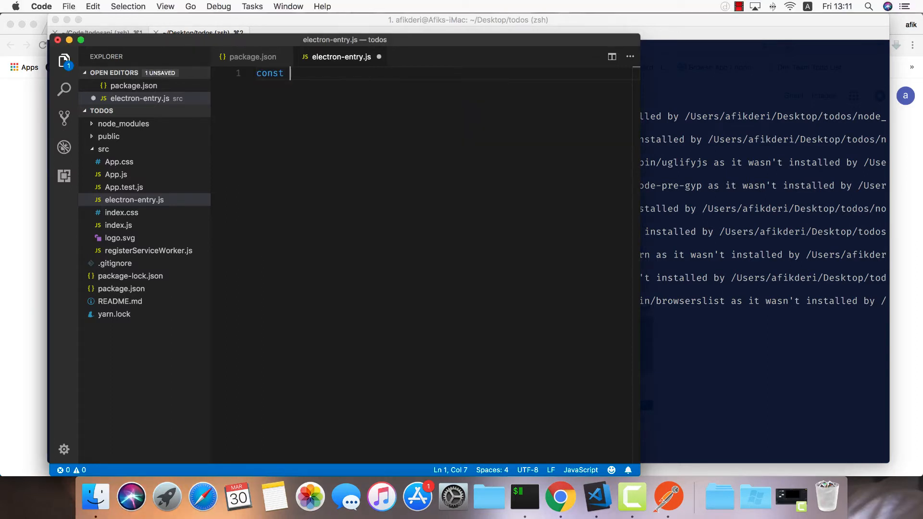
text(electron r)
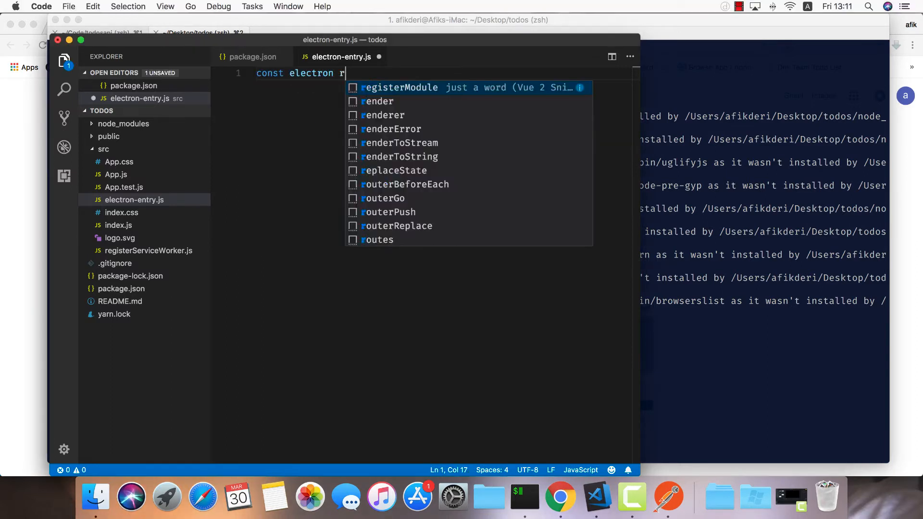
text(equire()
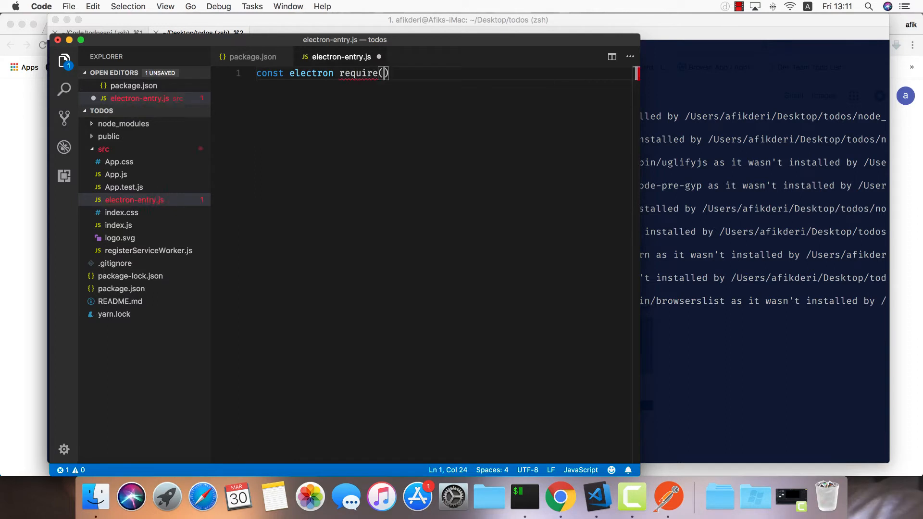
text('electron')
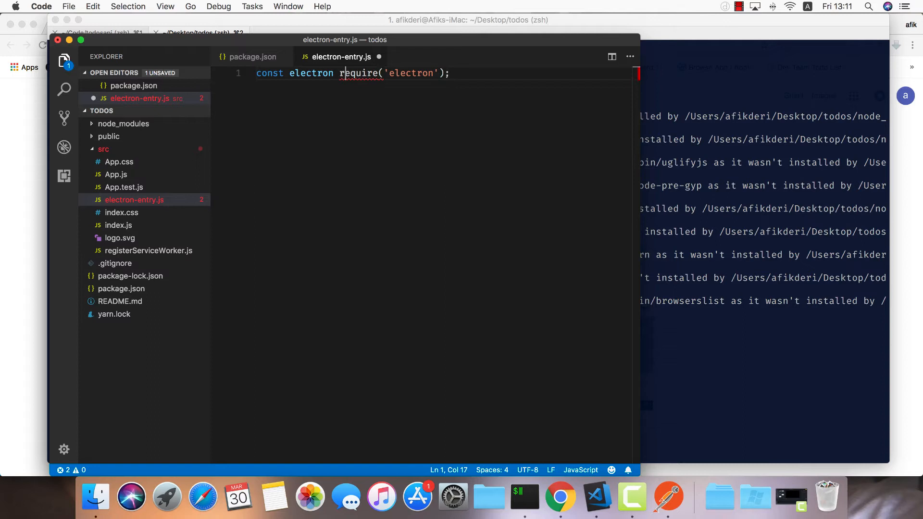
text(=)
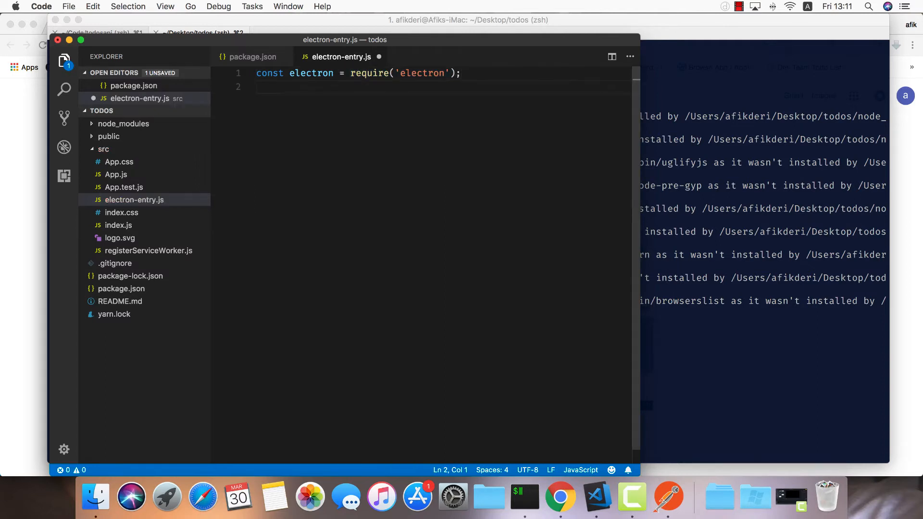
text(const app =)
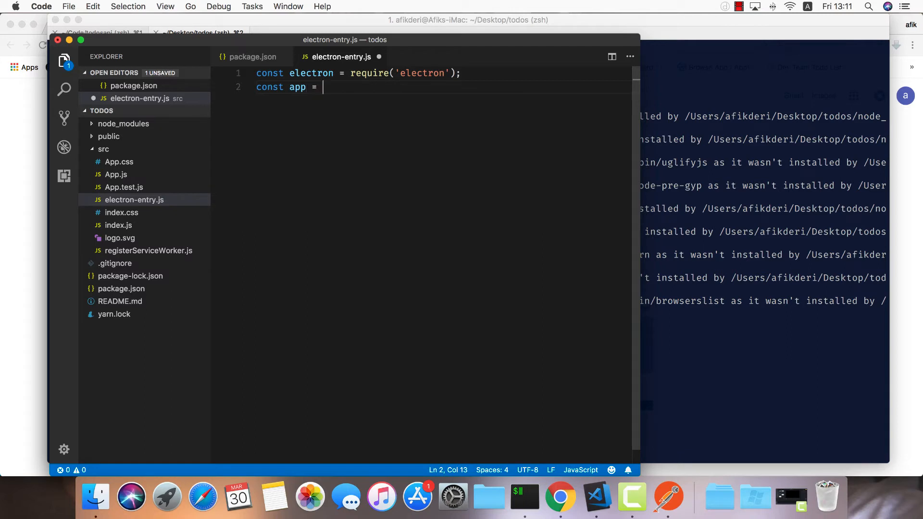
text(electron.)
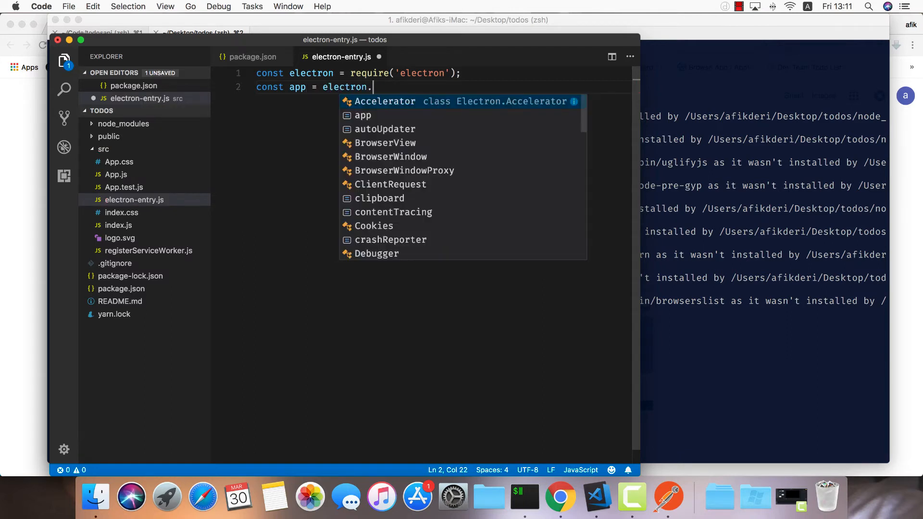
text(app;)
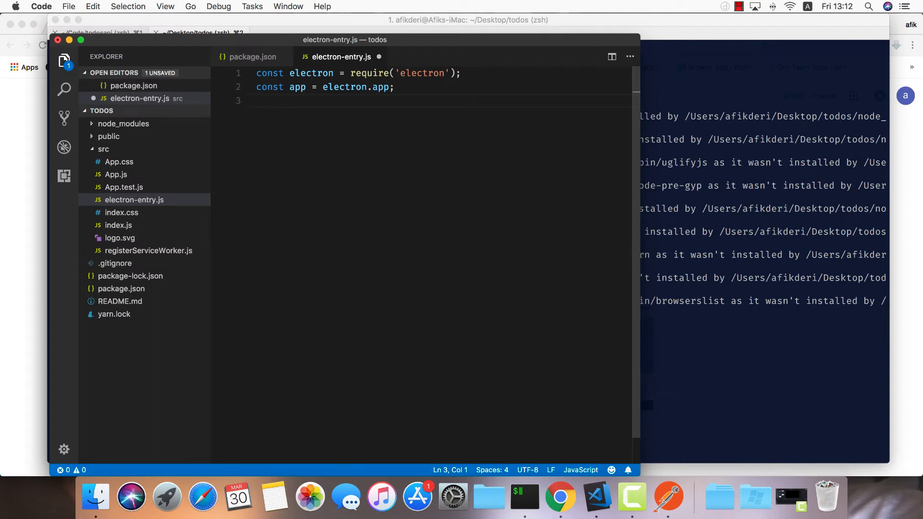
text(const)
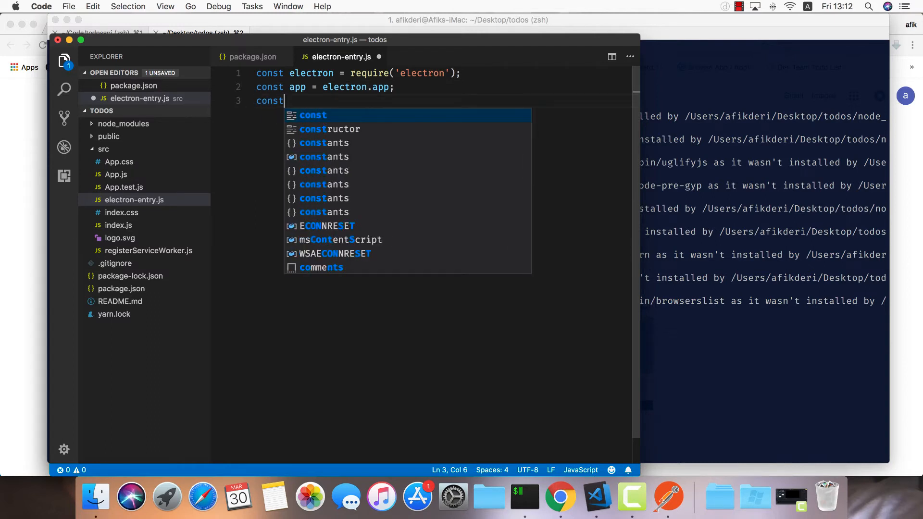
text(Browse)
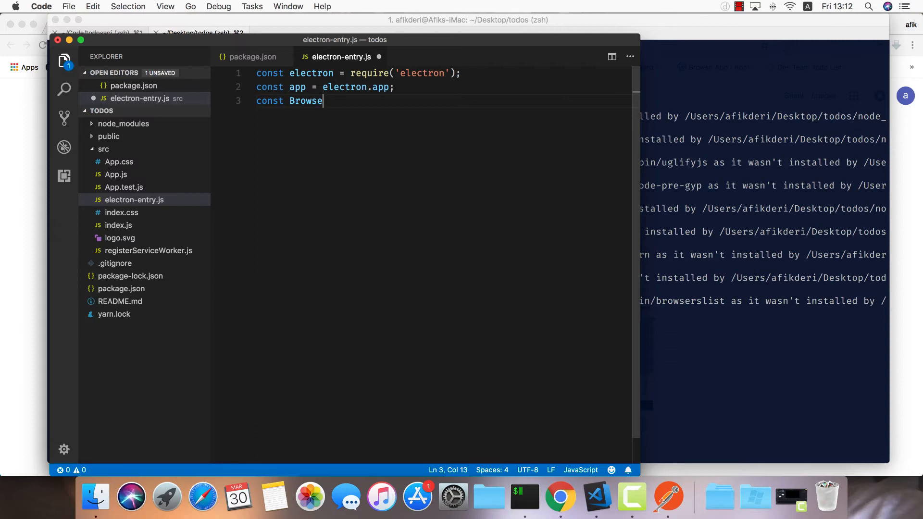
text(rWindow =)
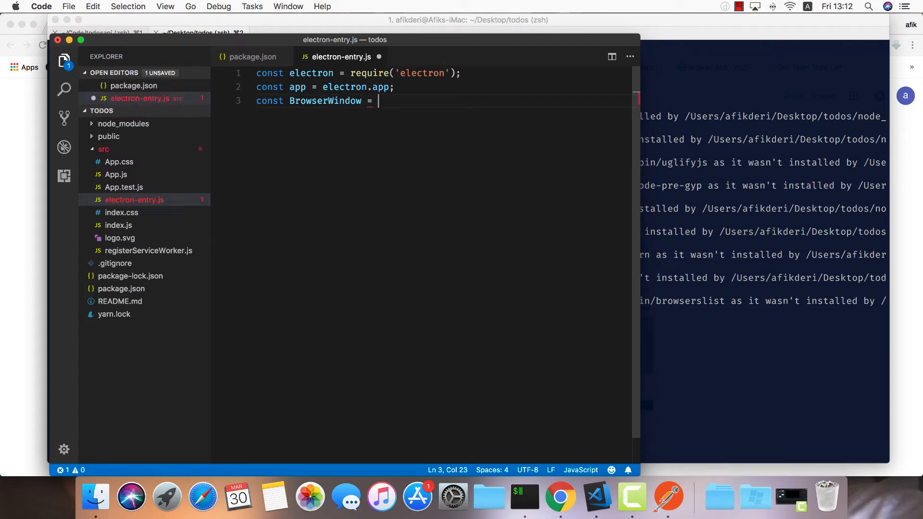
text(w)
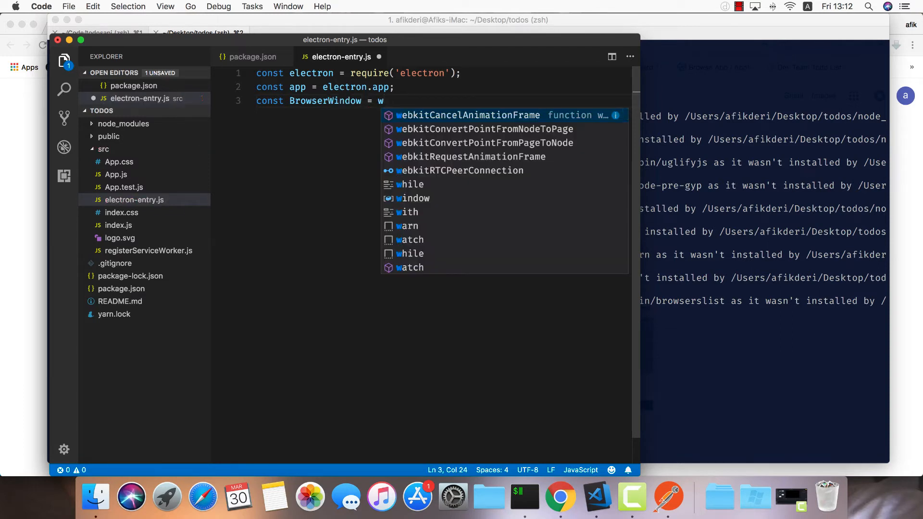
text(electron.B)
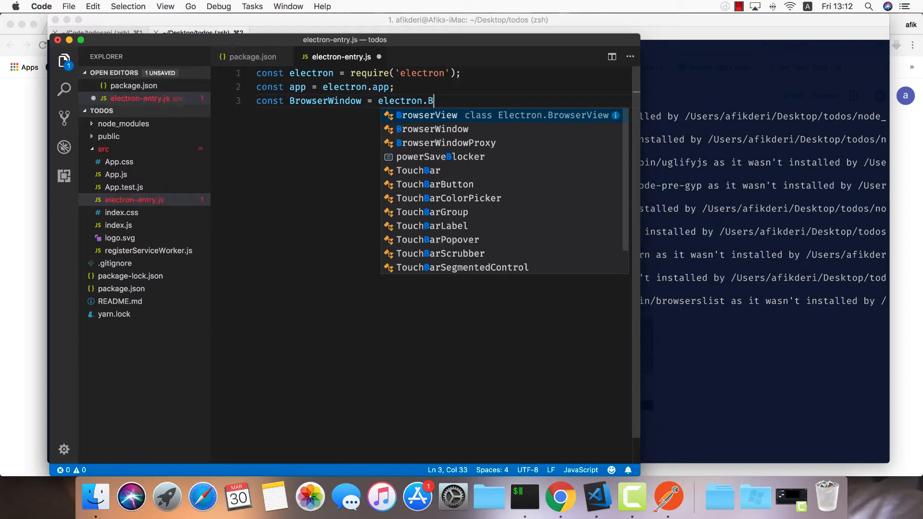
text(rowserWindow;)
text(let win;)
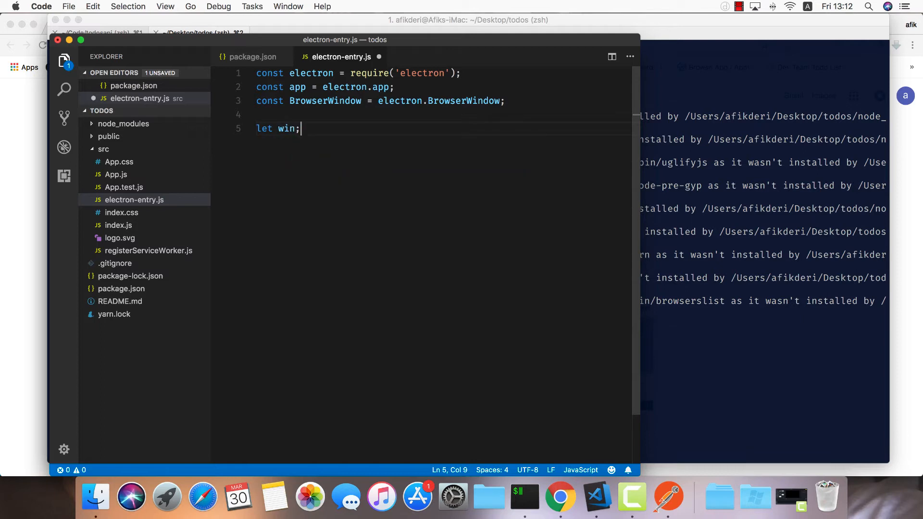
Write function createWindow assigning win a new BrowserWindow with width 800 and height 600.
text(function)
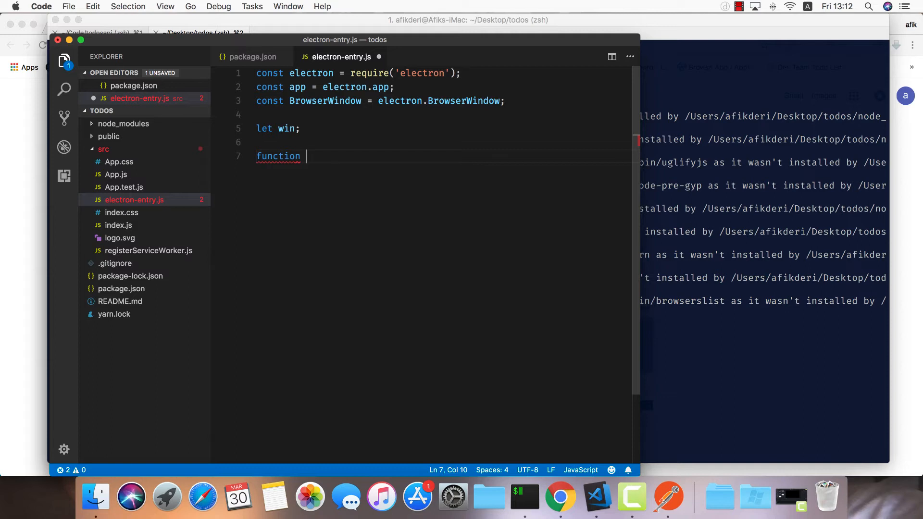
text(crea)
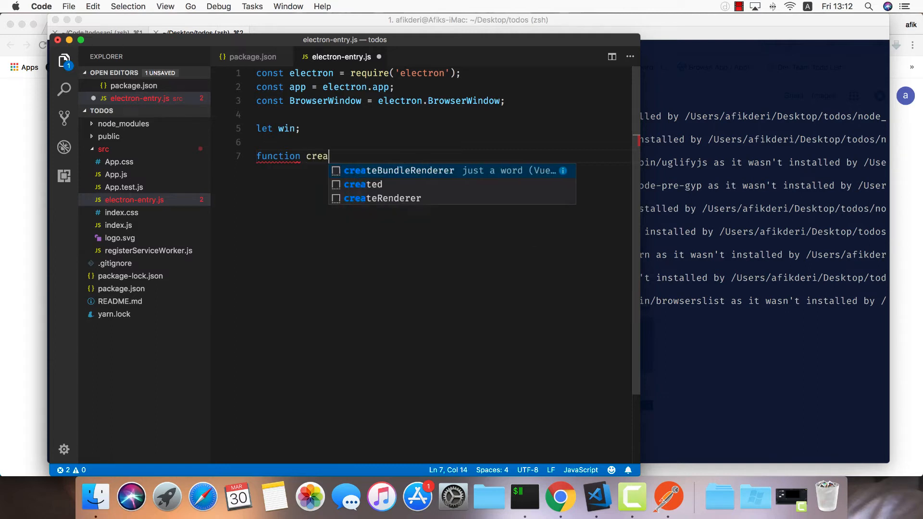
text(teWindow() {)
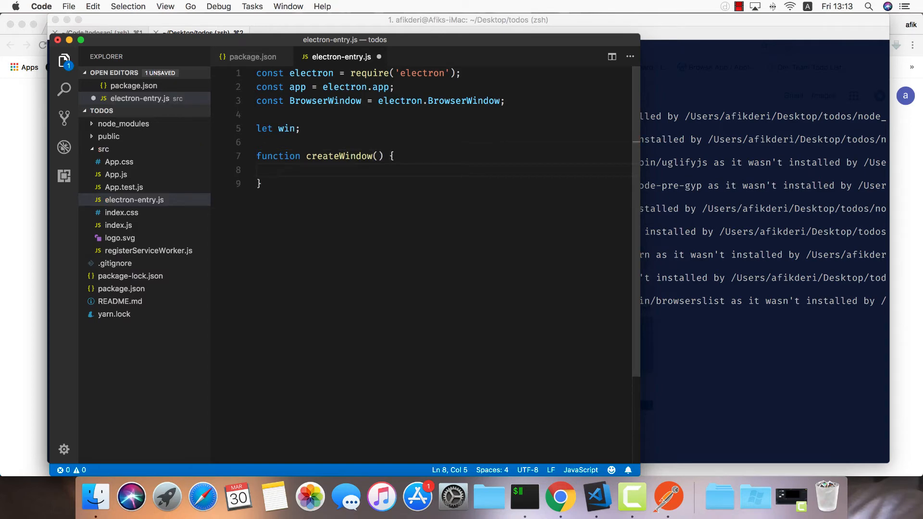
text(win =)
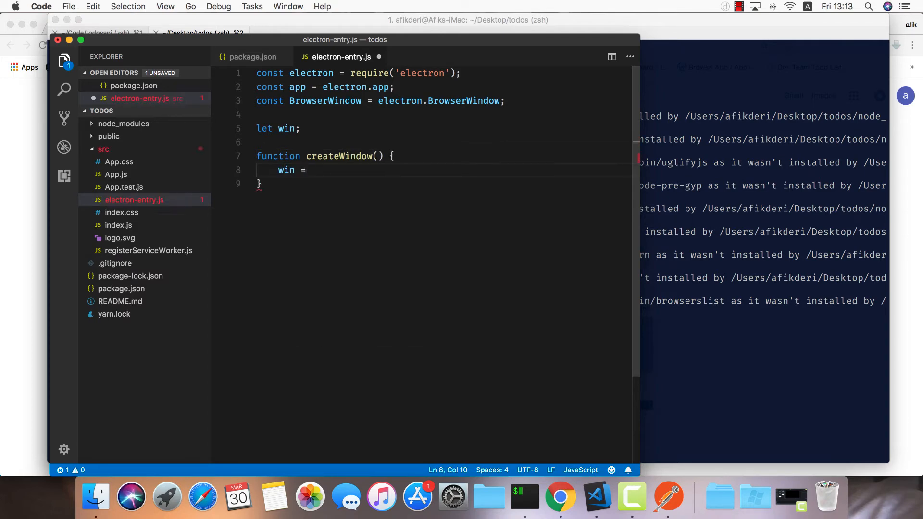
text(new BrowserWindow({)
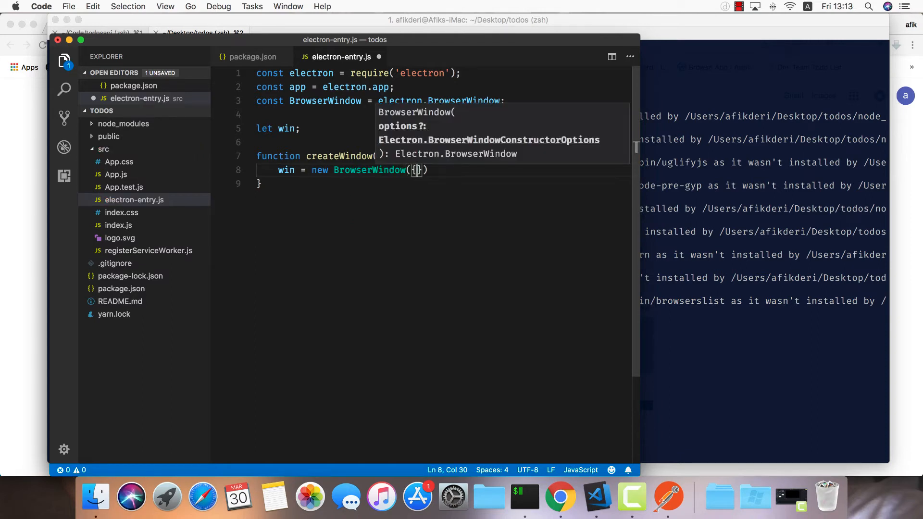
text(width:)
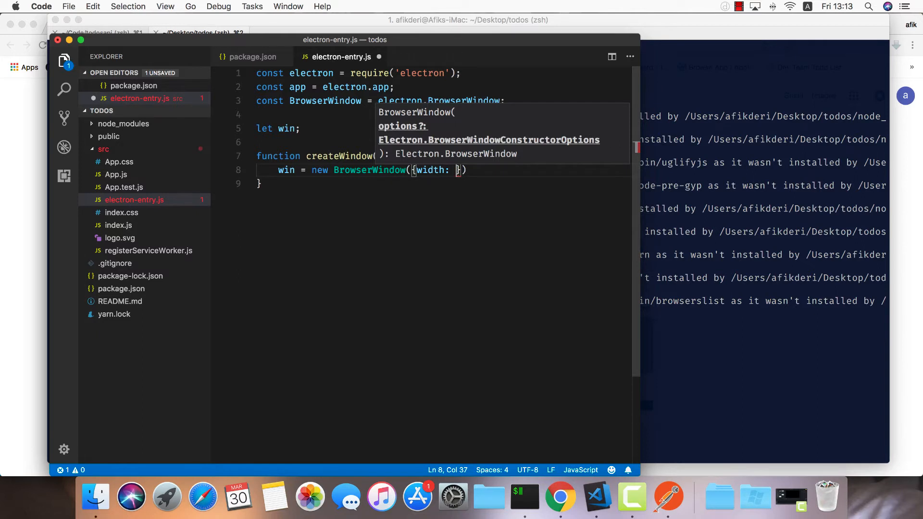
text(800,)
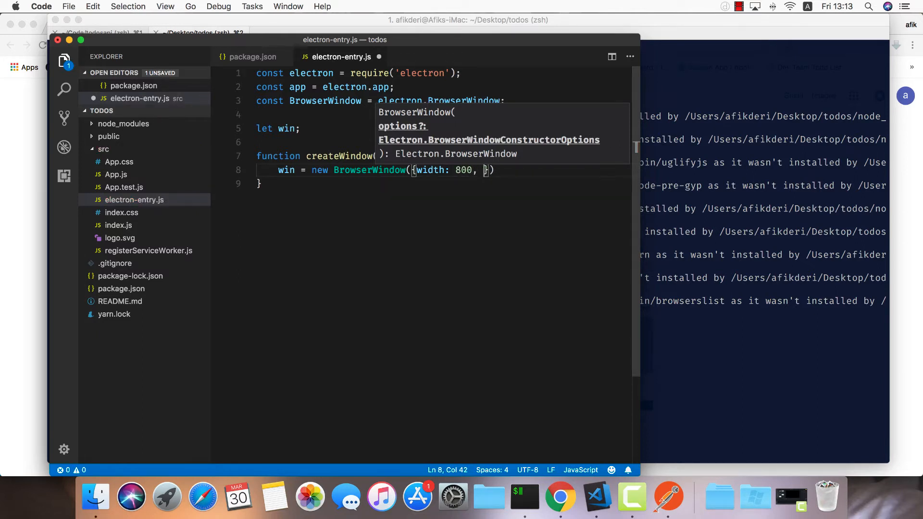
text(height: 600)
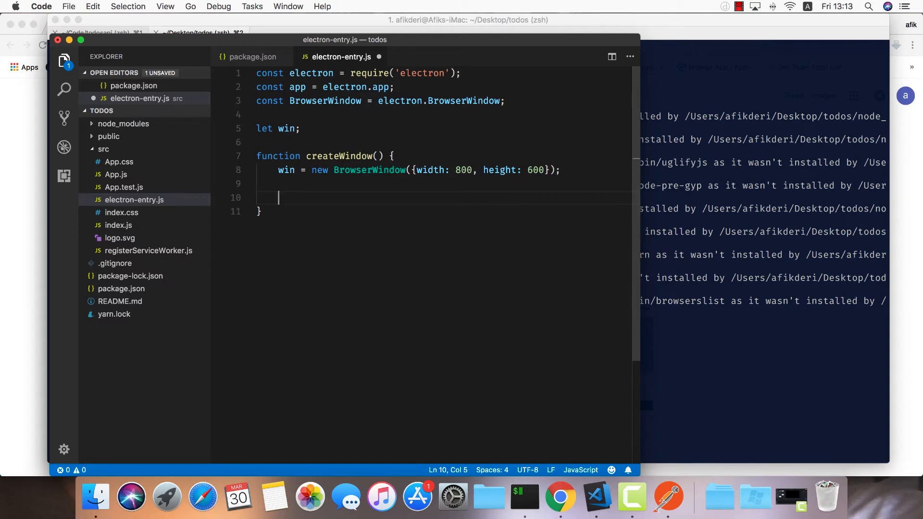
Inside createWindow open DevTools and on 'close' set win to null.
text(win.webContents.)
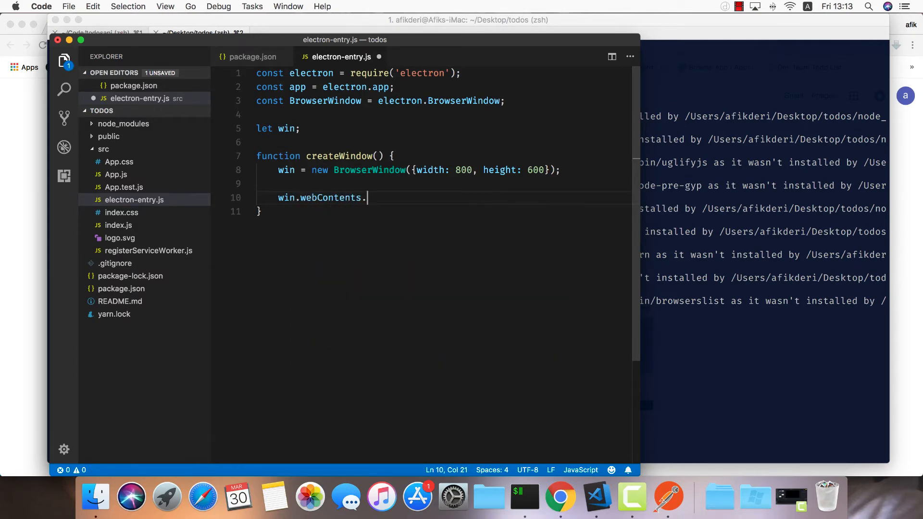
text(openDevTools();)
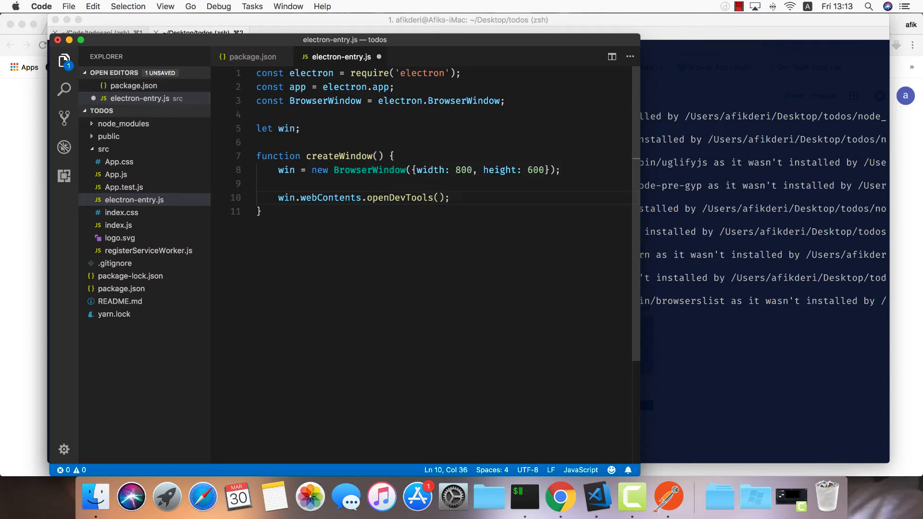
text(win.on)
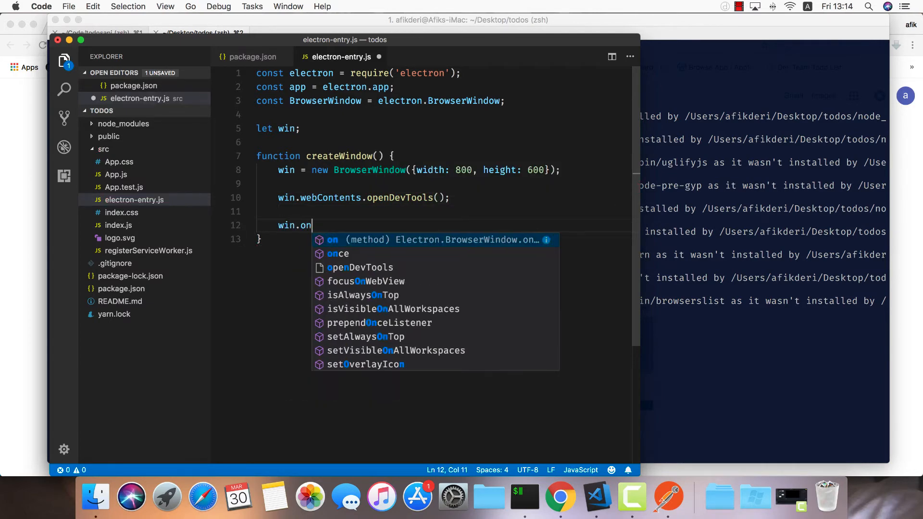
text(('close'))
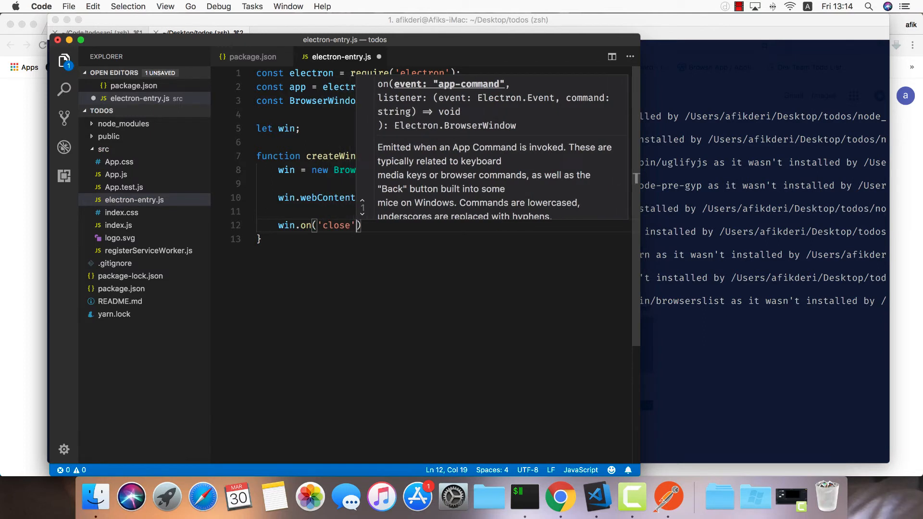
text(, function()
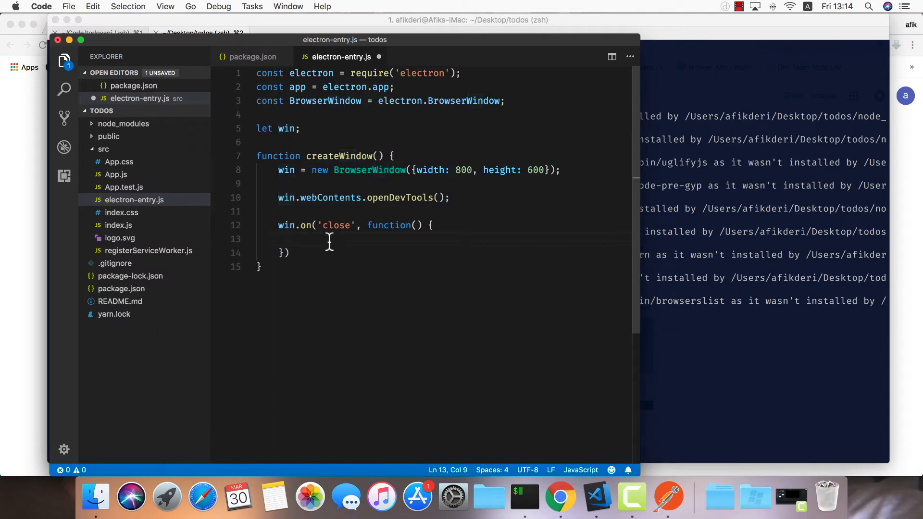
text(win = null;)
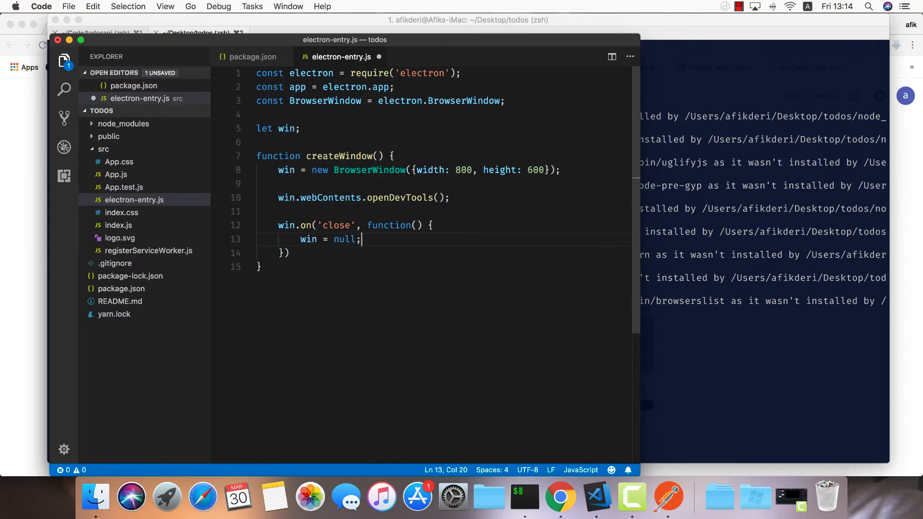
key(enter)
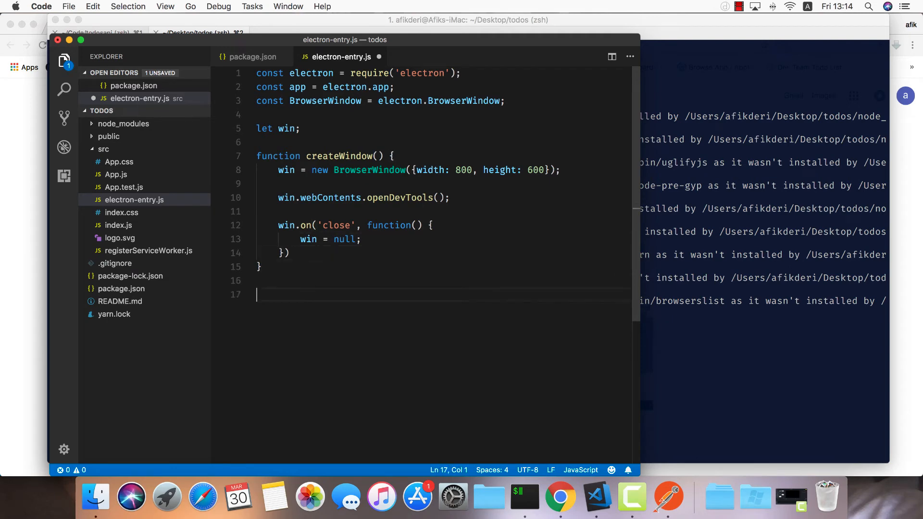
Add app.on('ready', createWindow) and app.on('window-all-closed') calling app.quit().
text(app.in)
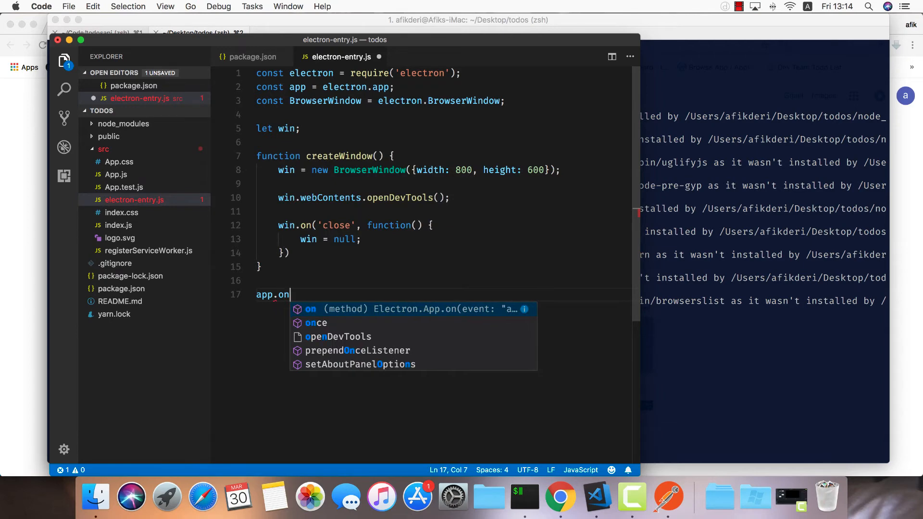
text(('ready',)
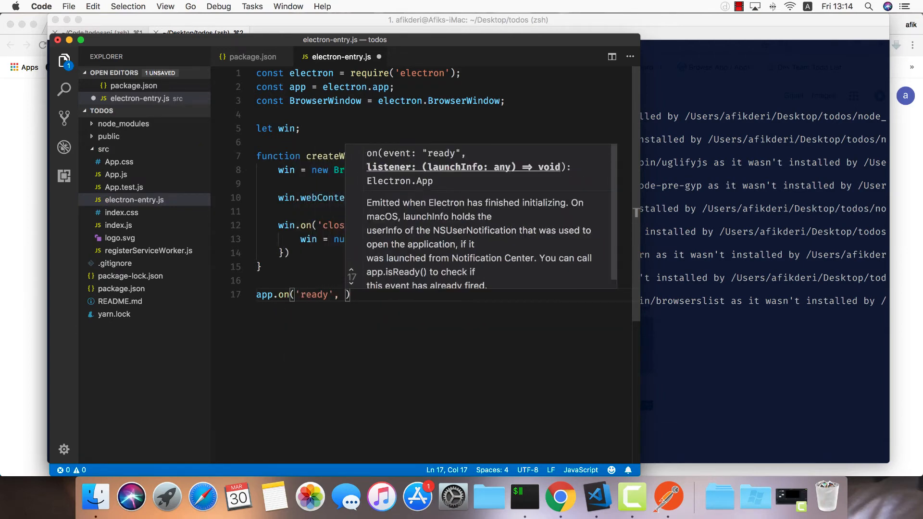
text(createWindow)
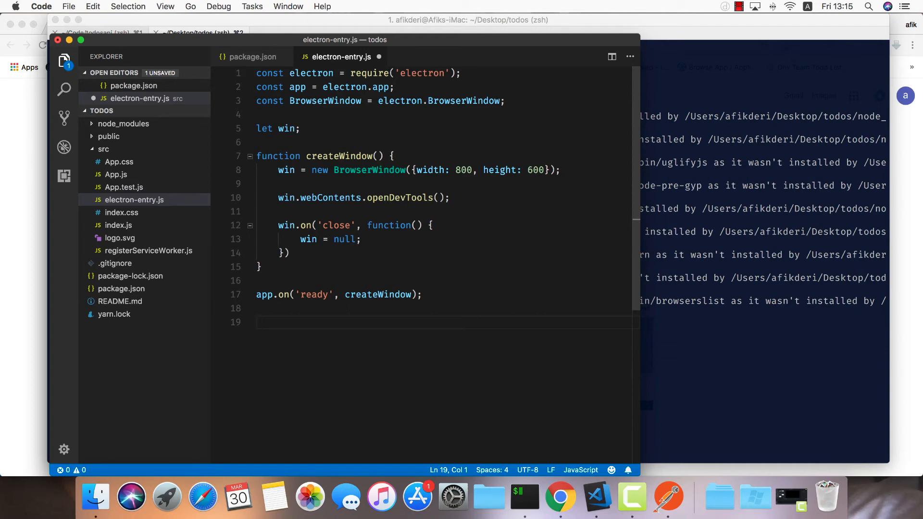
text(app.on)
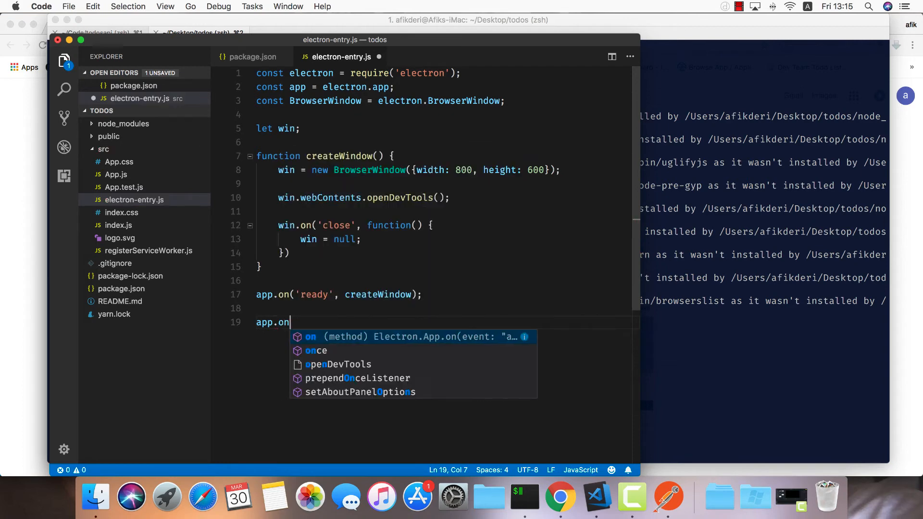
text((''))
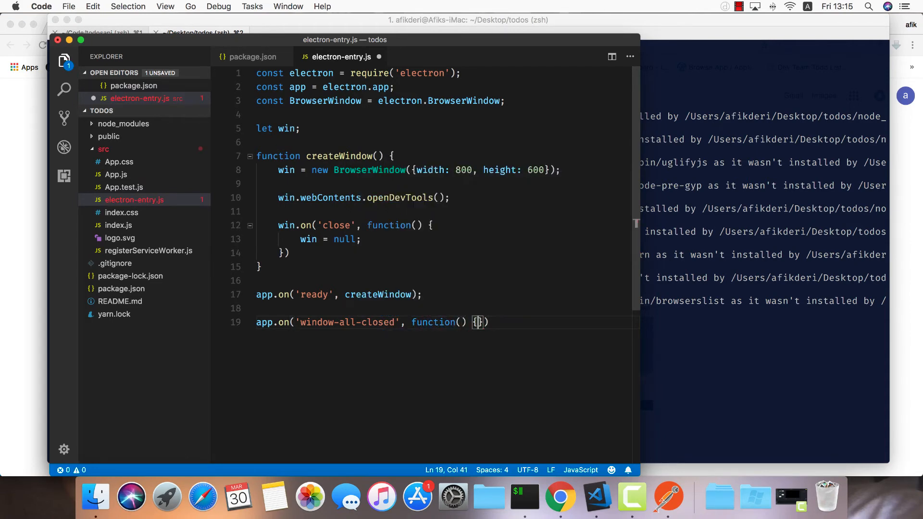
text(app.quit)
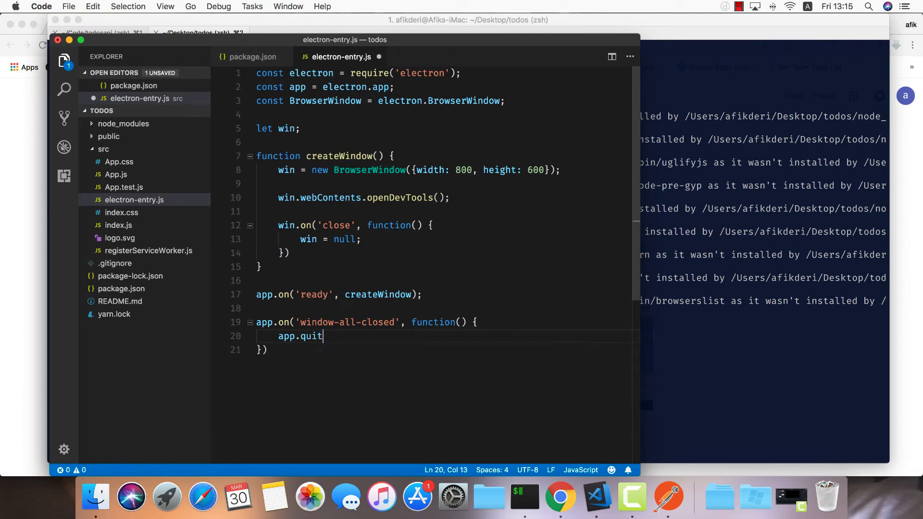
text(();)
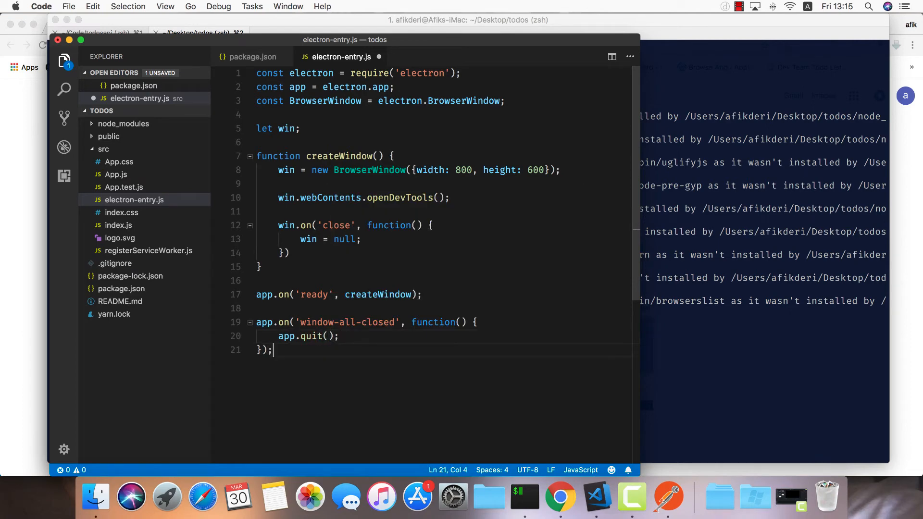
Add app.on('activate') handler that calls createWindow() if win is null.
text(app.on('activate', function() {)
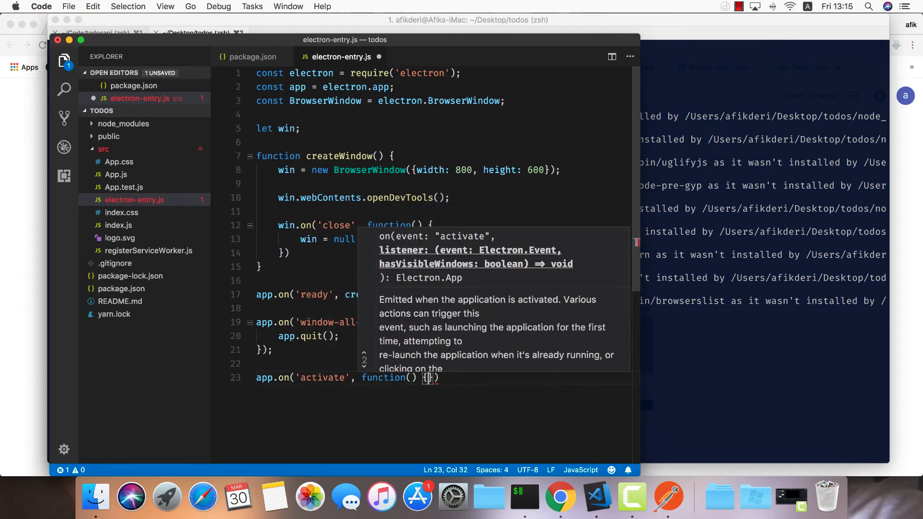
text(i)
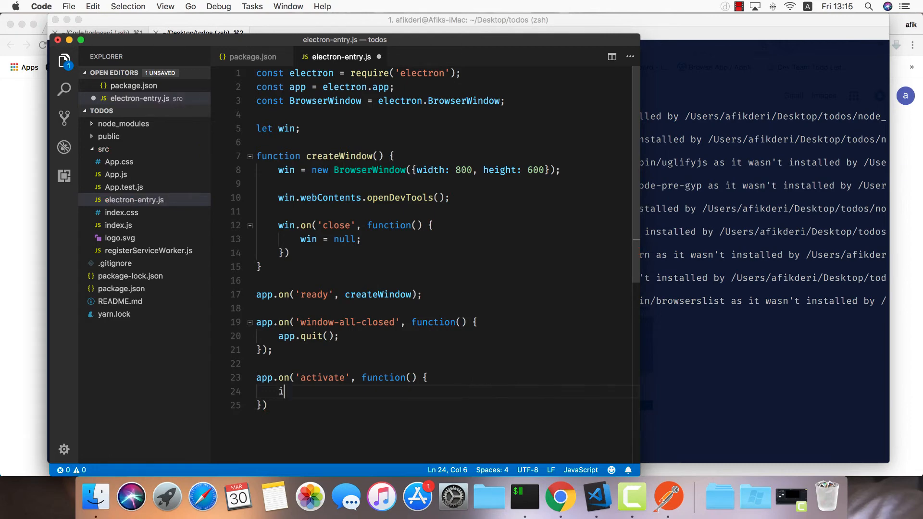
text(f(win == null)
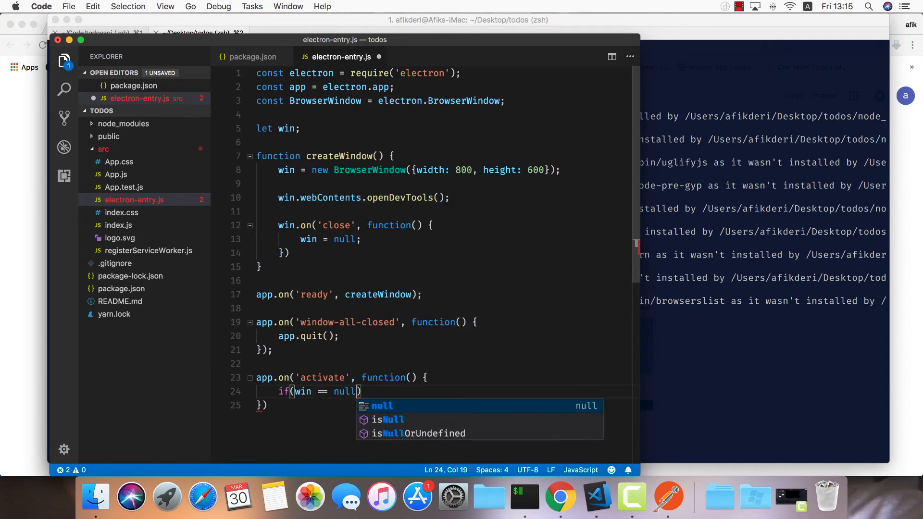
text(creat)
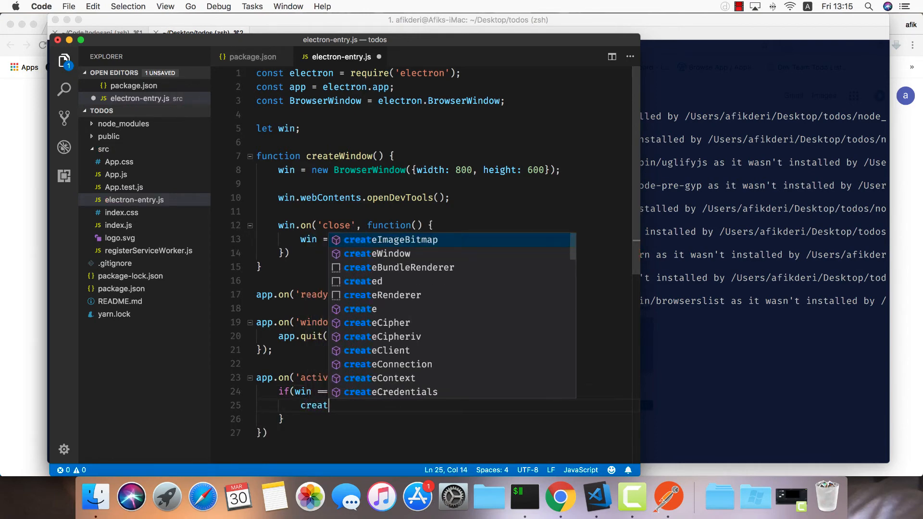
text(eWindow();)
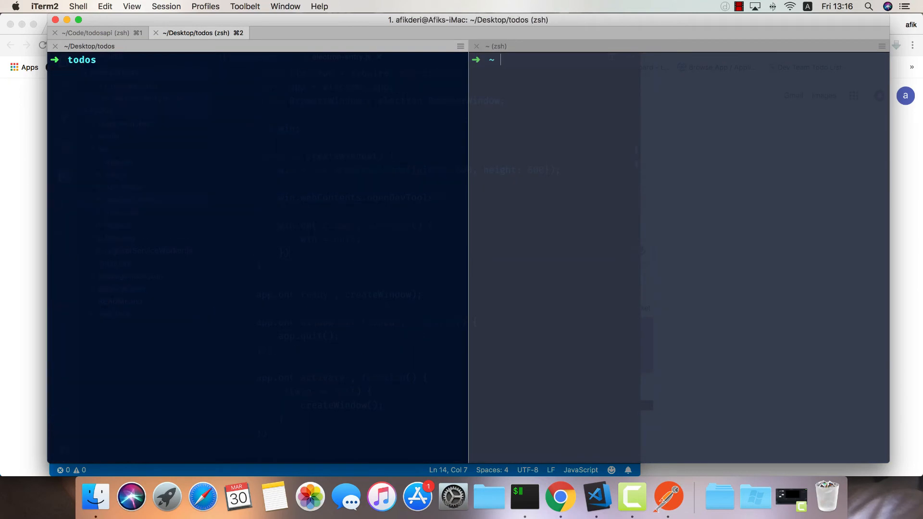
Run npm start, then npm install after the react-scripts not found error.
text(npm start)
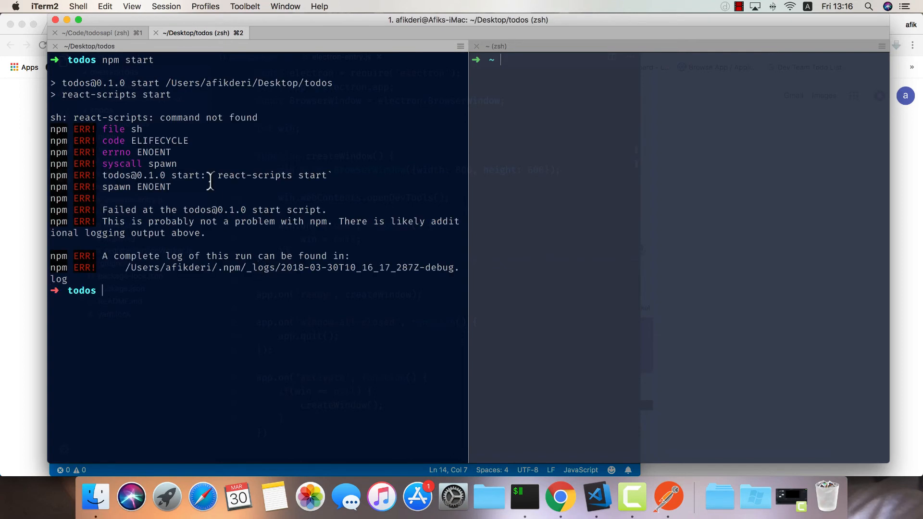
text(npm instal)
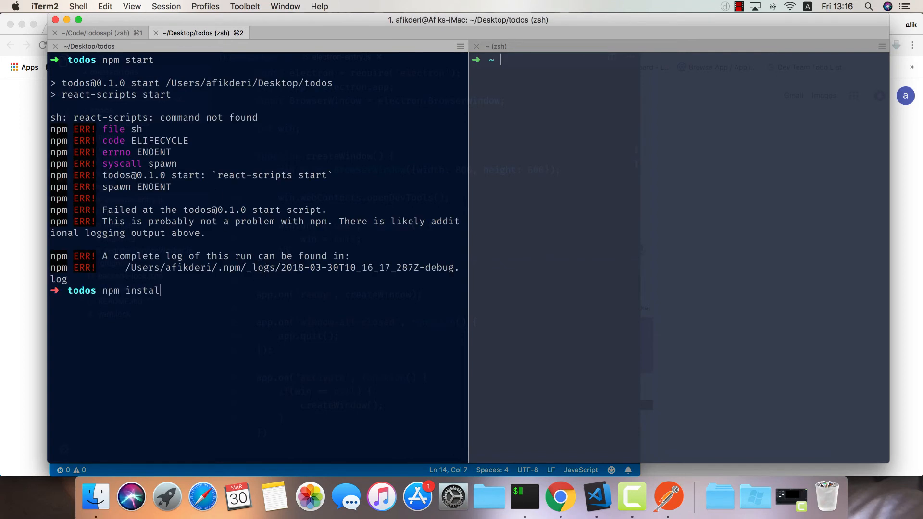
key(enter)
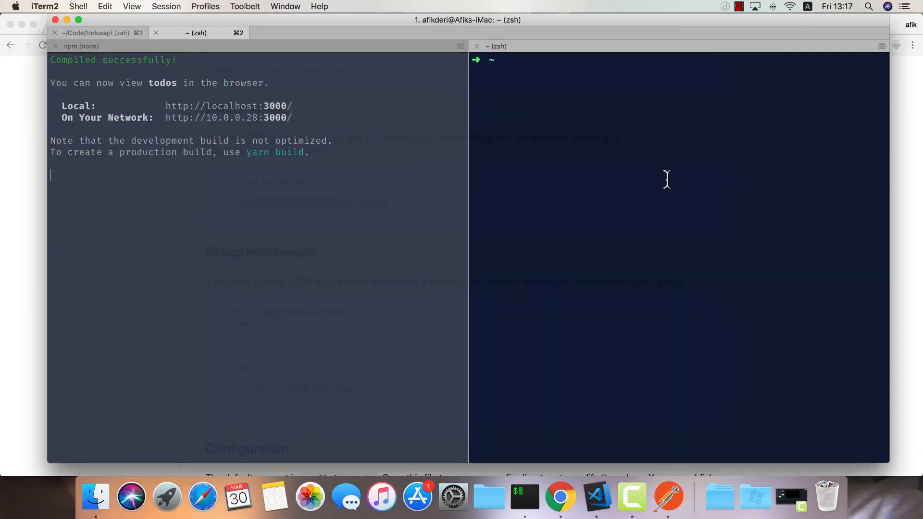
cd Desktop/todos, run npm run electron and bring the launched Electron app forward.
text(cd Desktop/todos/o)
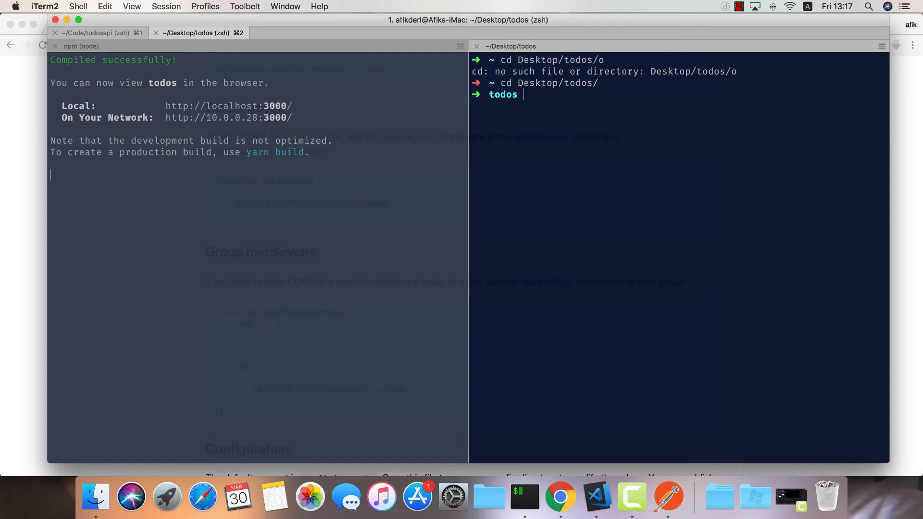
text(npm)
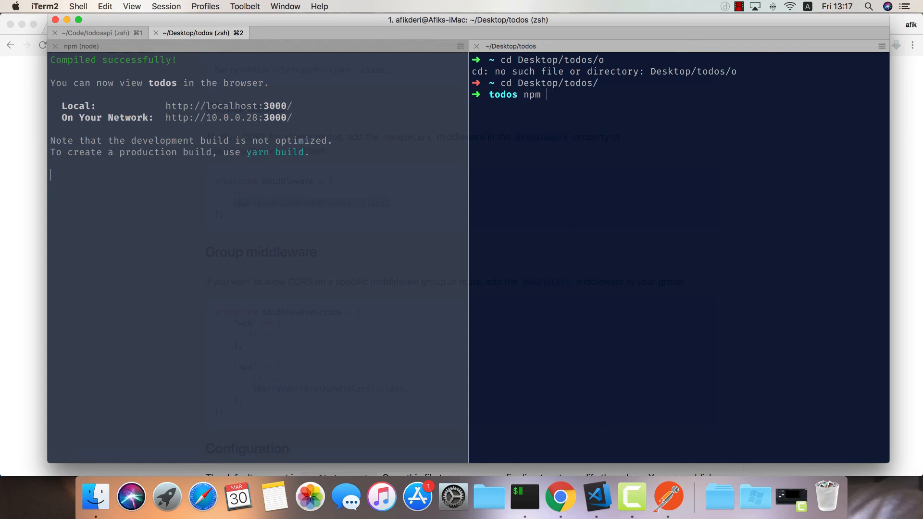
text(run electron)
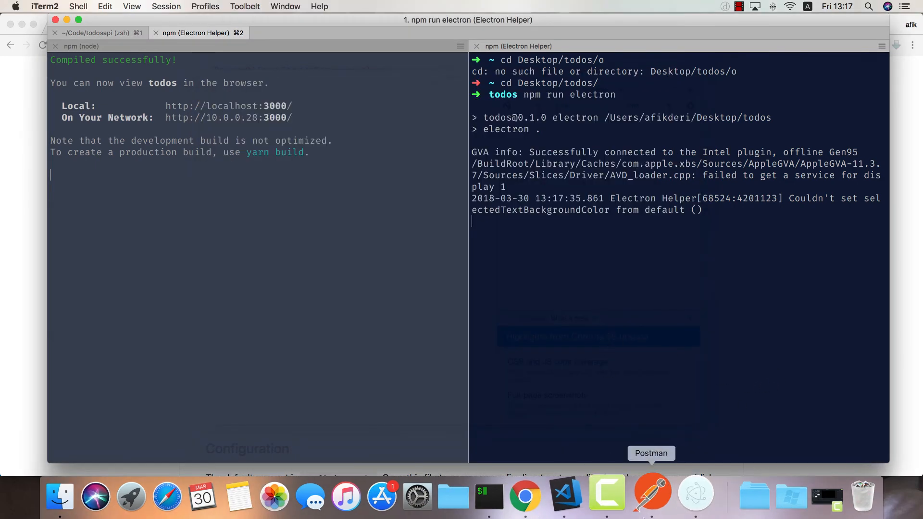
mouse_move(683, 493)
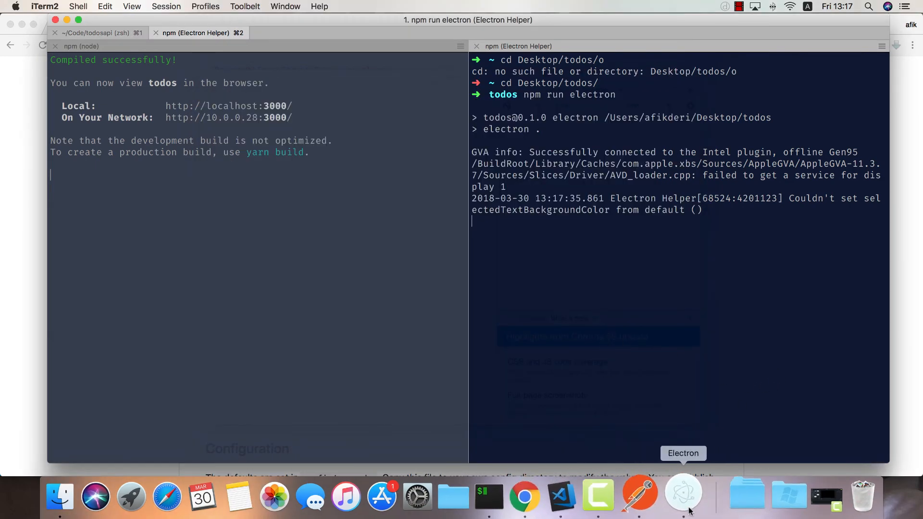
click(583, 496)
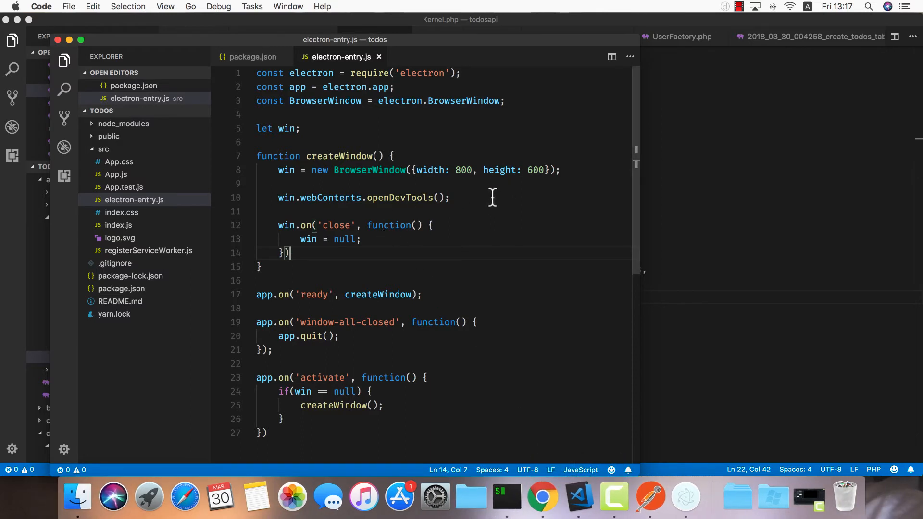
text(win)
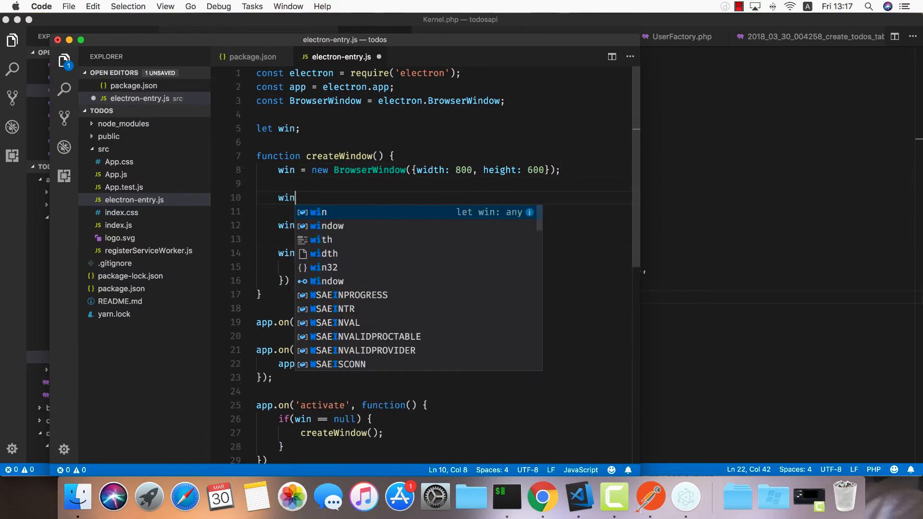
text(.loadURL)
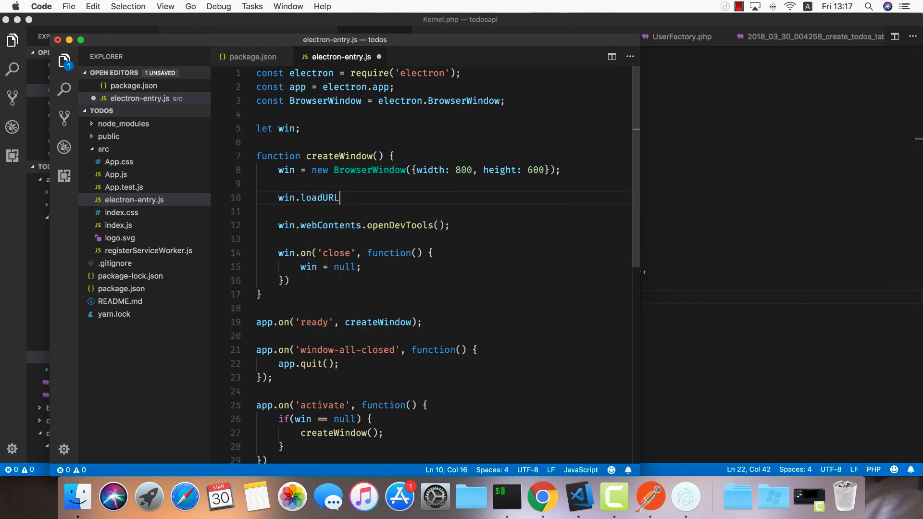
text(('h)
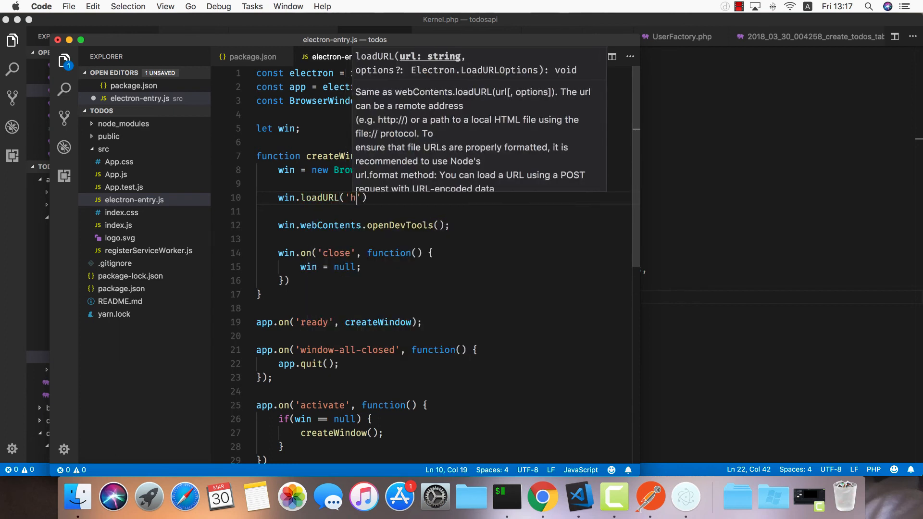
text(ttp://local)
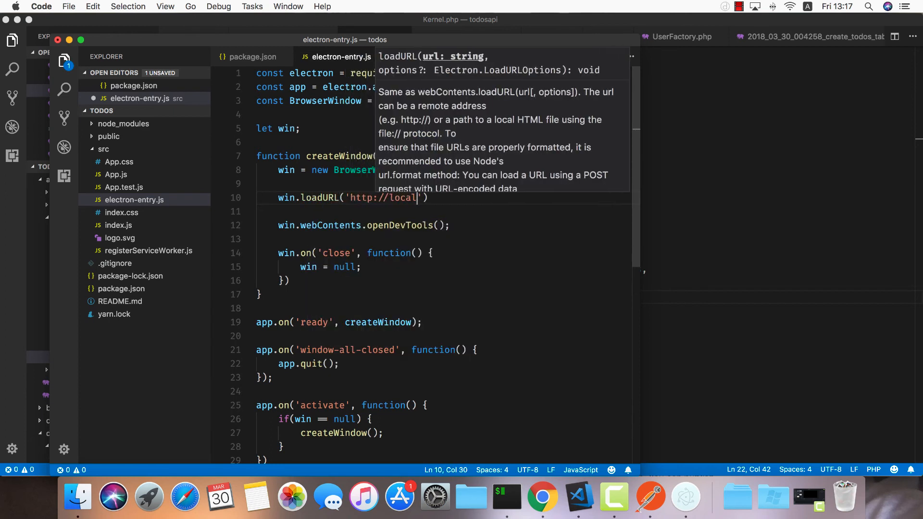
text(host:3000)
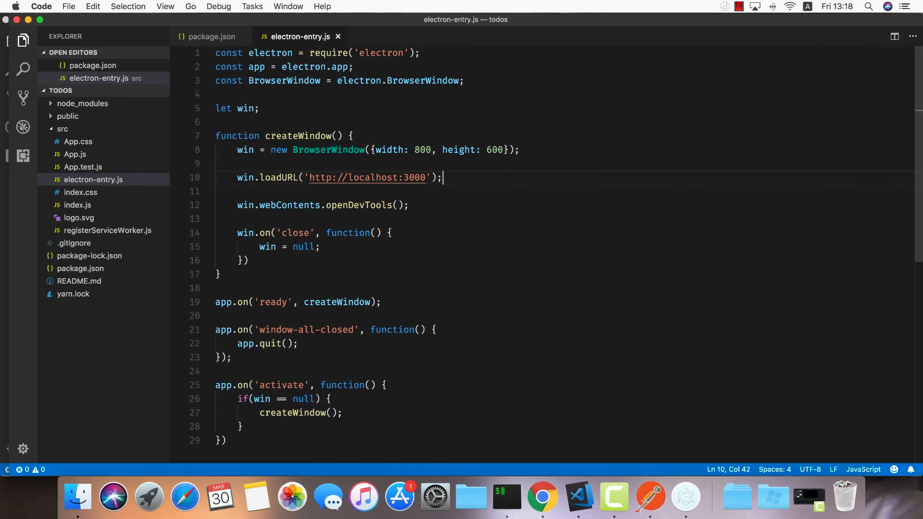
mouse_move(541, 494)
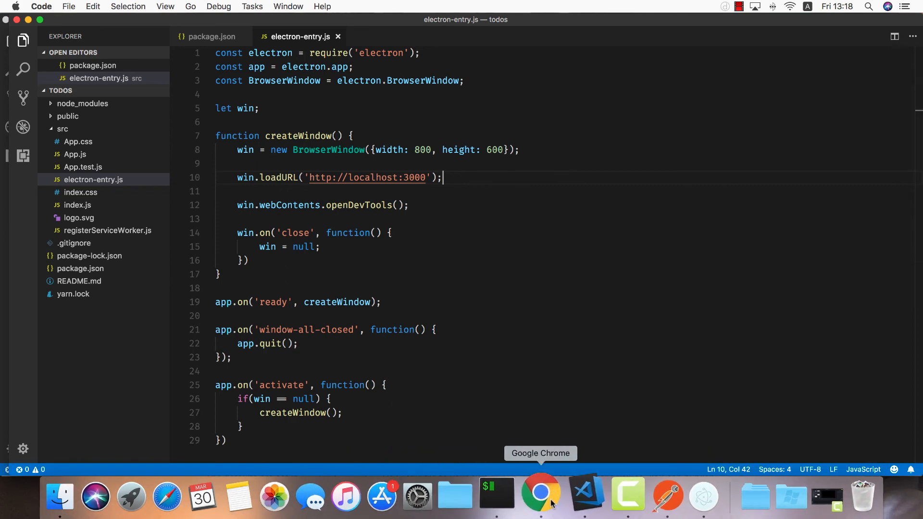
Switch briefly to Chrome, then return to iTerm2 with the running Electron app.
click(541, 496)
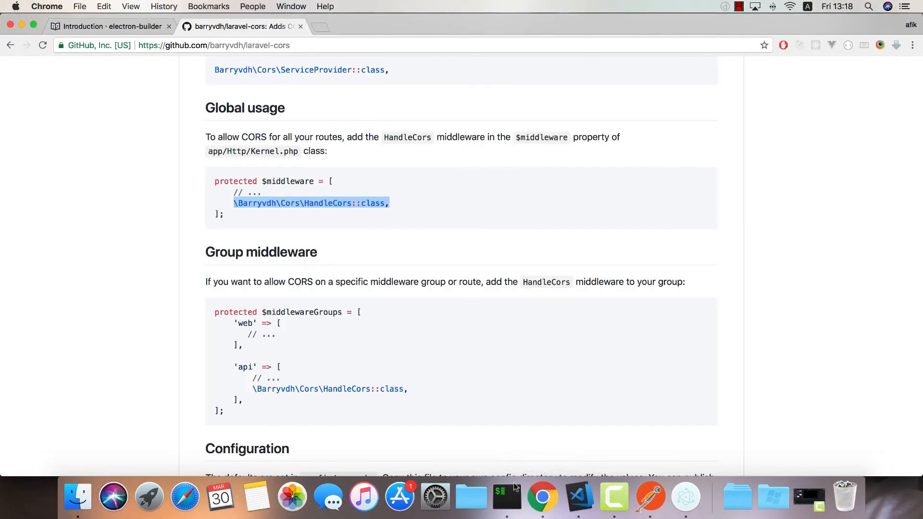
click(505, 496)
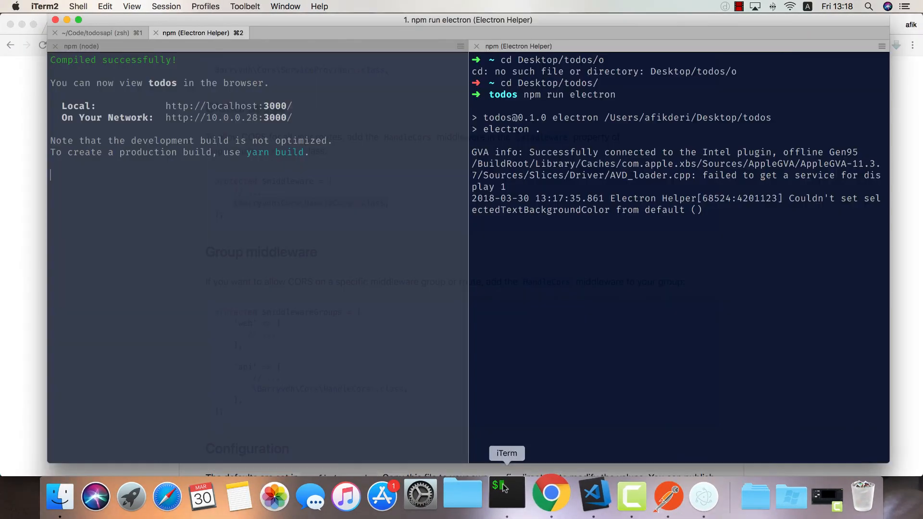